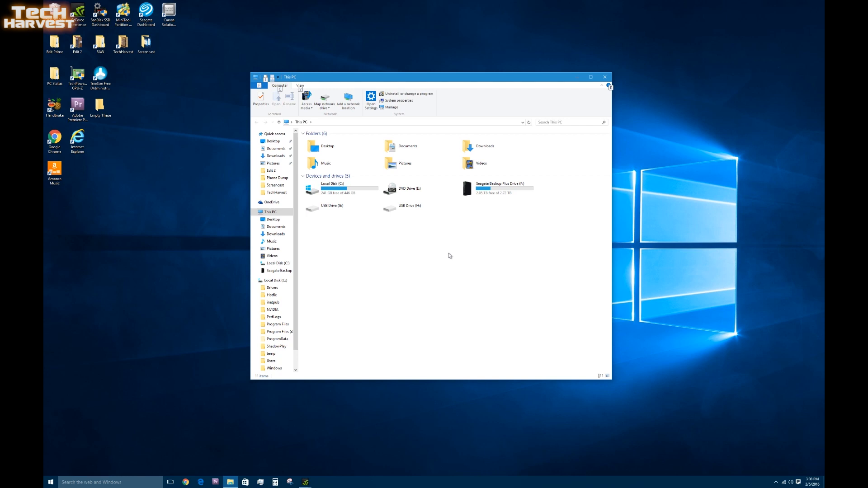
Initialize the new Disk 0 with the GPT (GUID Partition Table) partition style
left_click(341, 188)
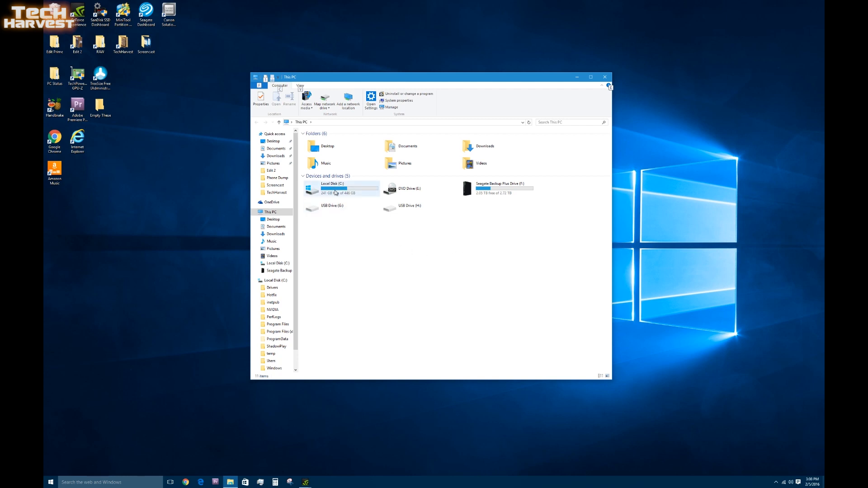
mouse_move(349, 193)
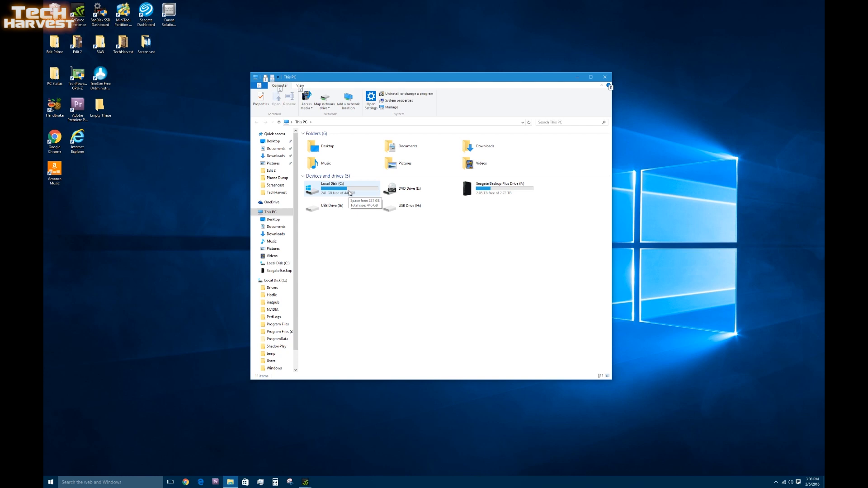
mouse_move(409, 189)
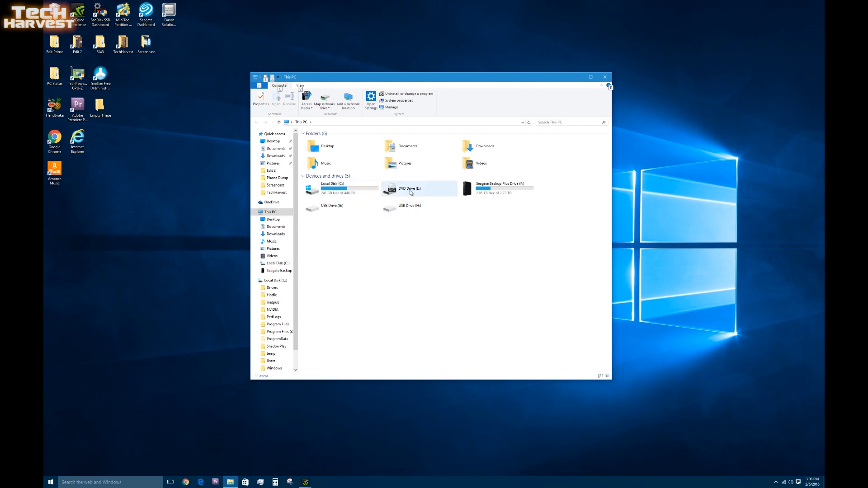
left_click(500, 188)
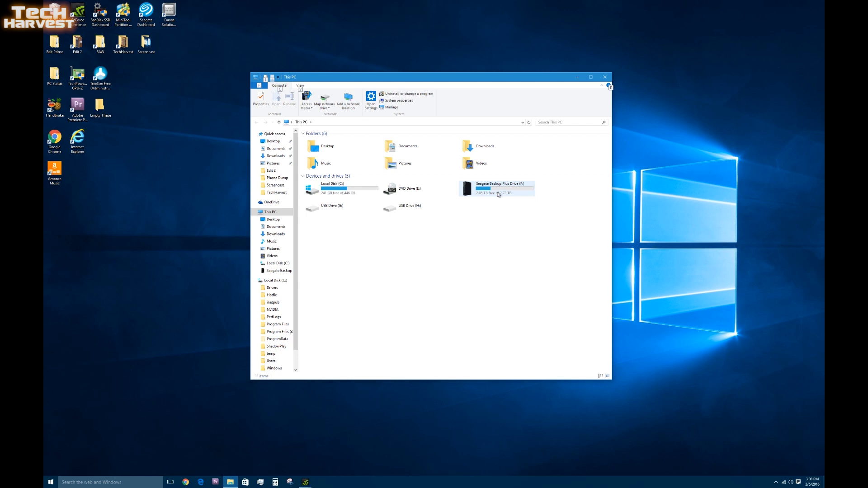
mouse_move(498, 191)
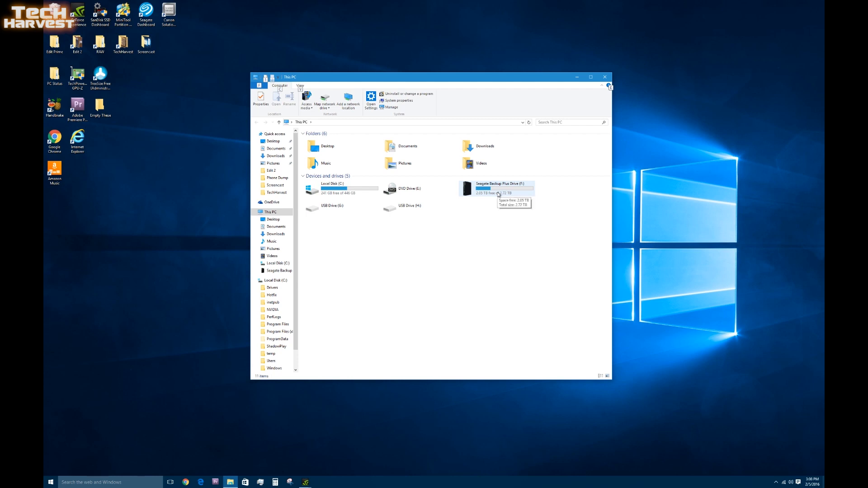
mouse_move(500, 193)
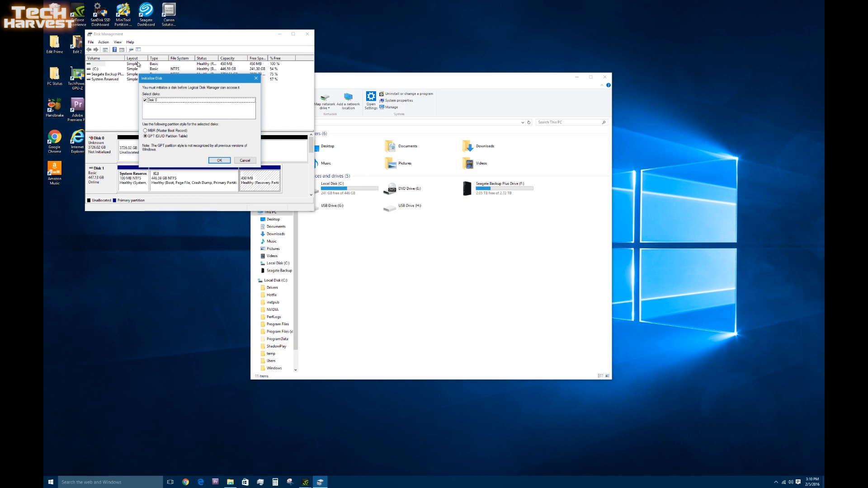
mouse_move(158, 87)
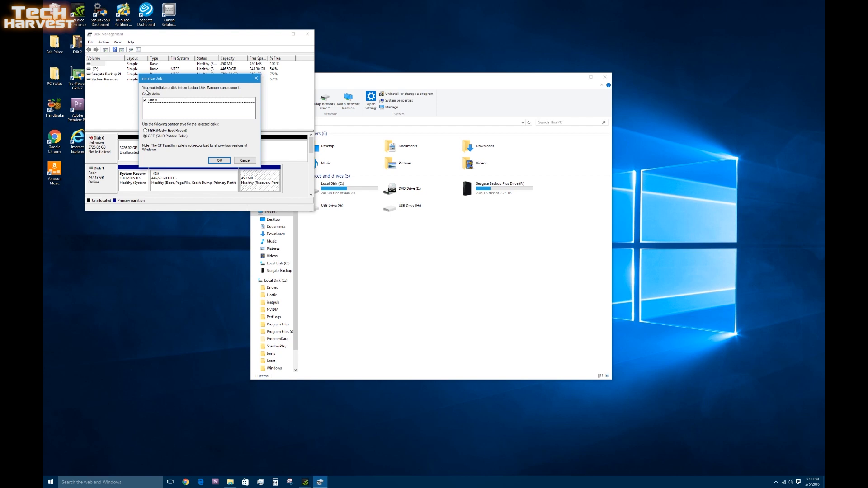
mouse_move(194, 95)
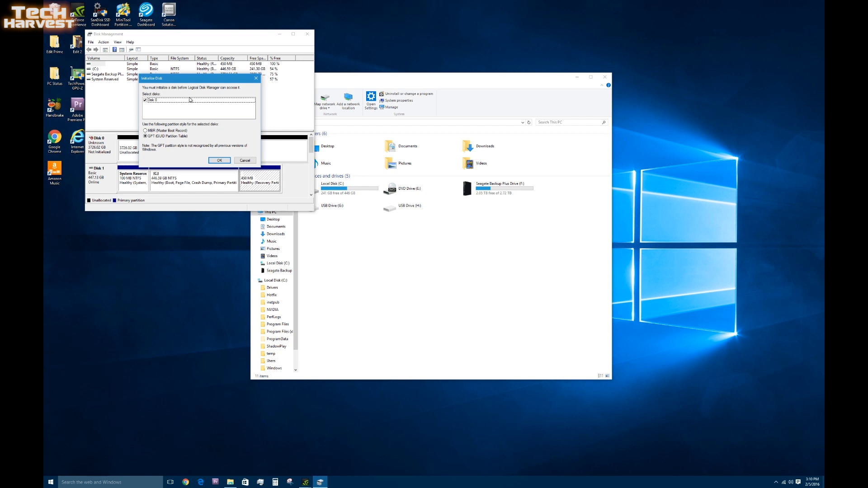
mouse_move(185, 101)
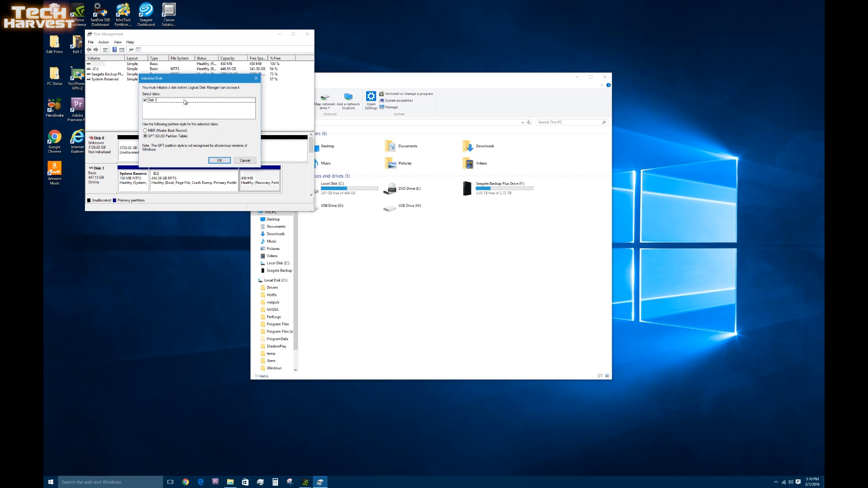
mouse_move(165, 116)
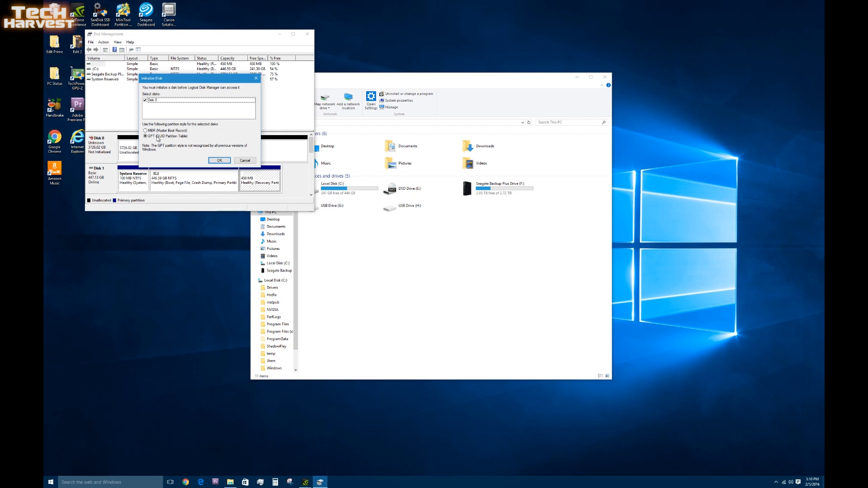
mouse_move(172, 140)
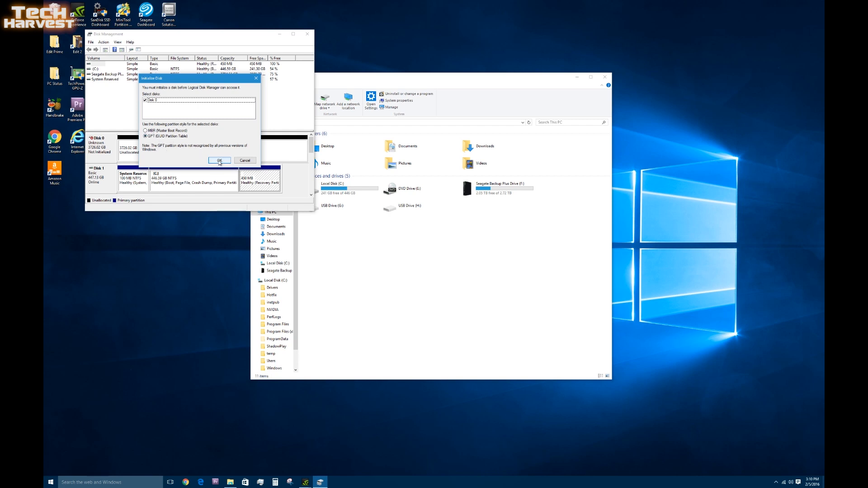
left_click(219, 161)
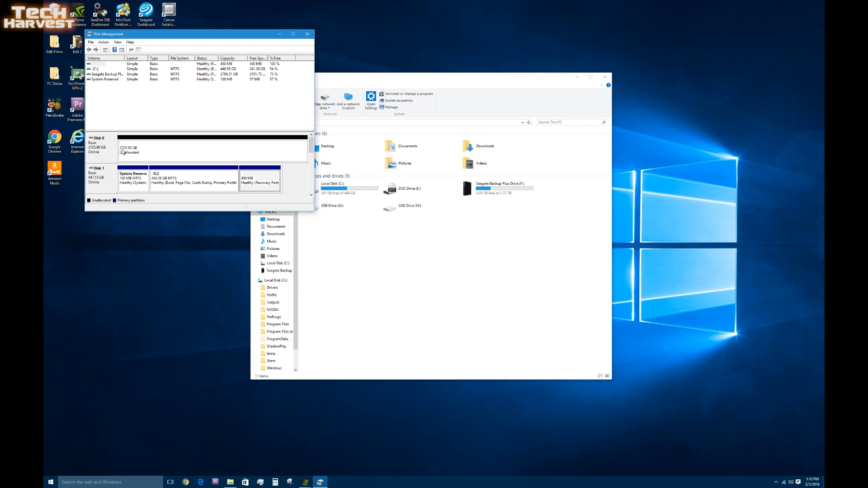
mouse_move(172, 152)
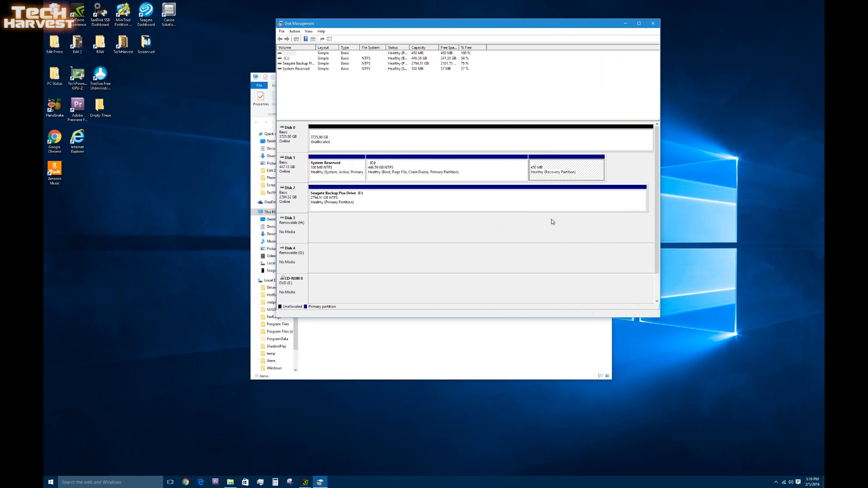
mouse_move(392, 148)
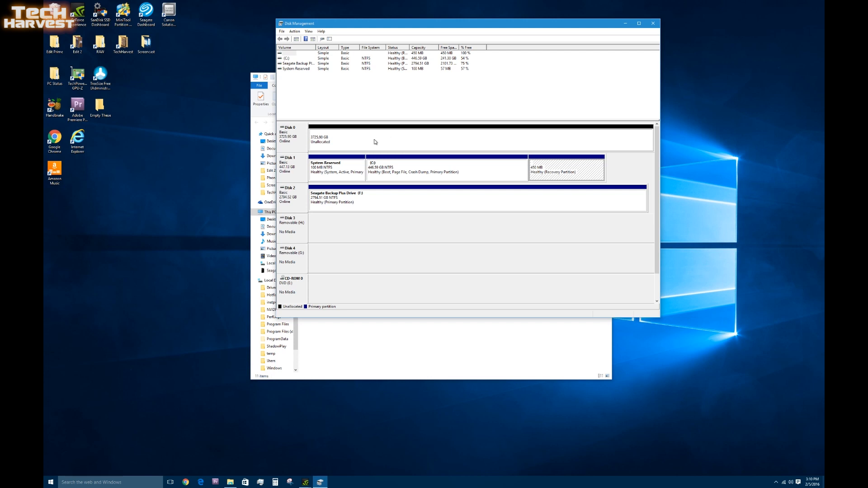
mouse_move(368, 181)
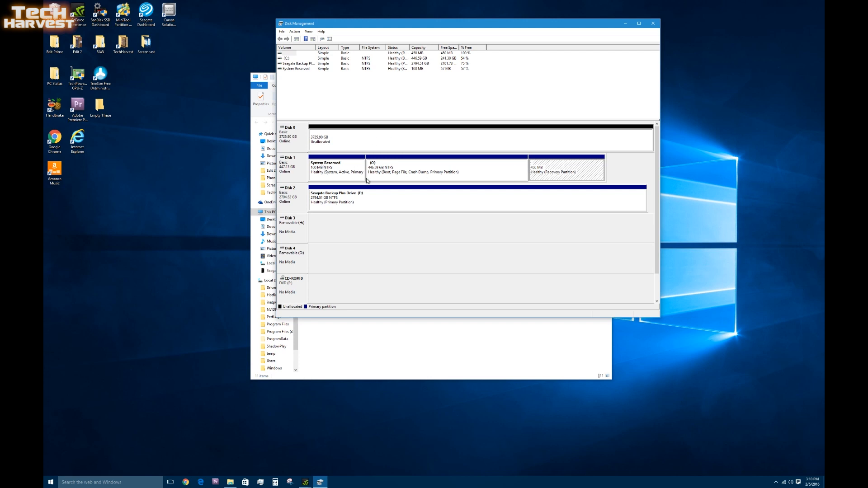
mouse_move(416, 208)
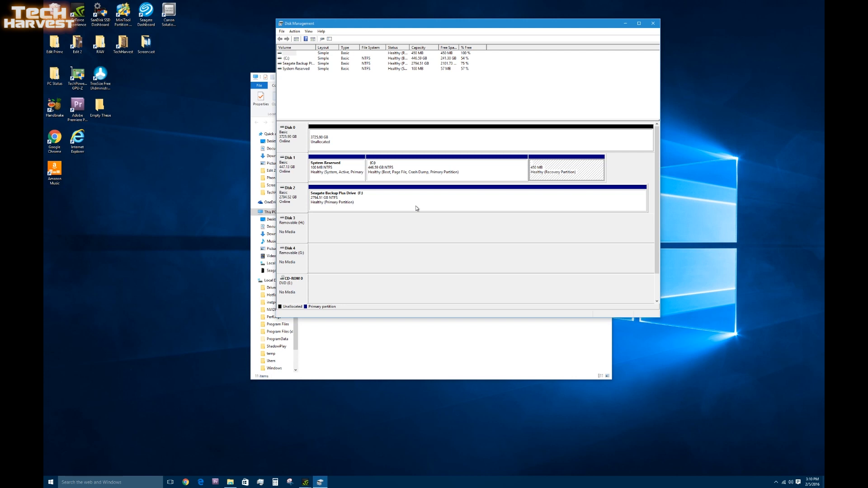
mouse_move(406, 172)
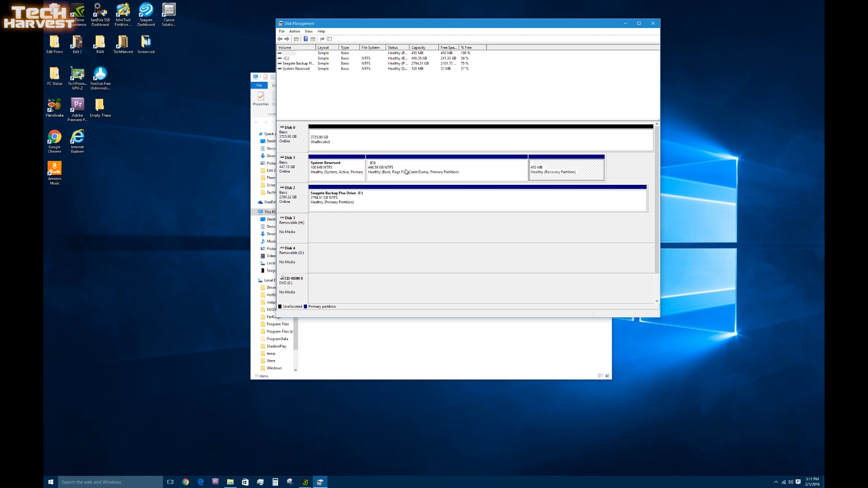
mouse_move(498, 176)
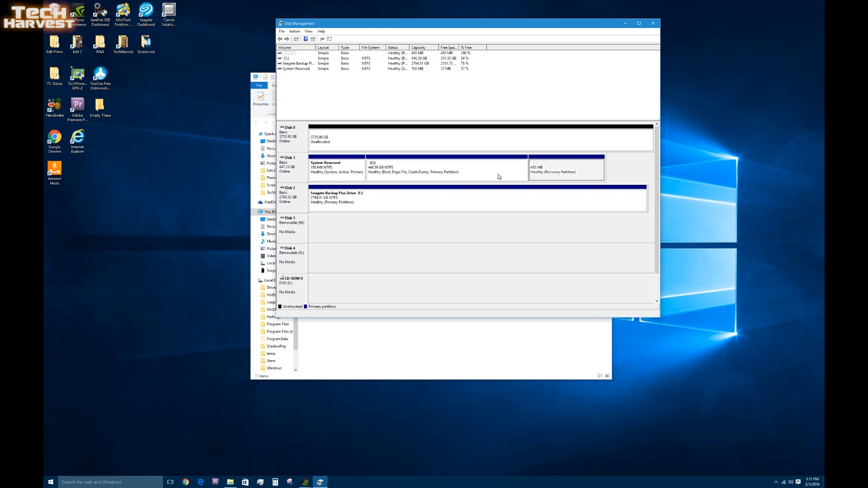
mouse_move(324, 172)
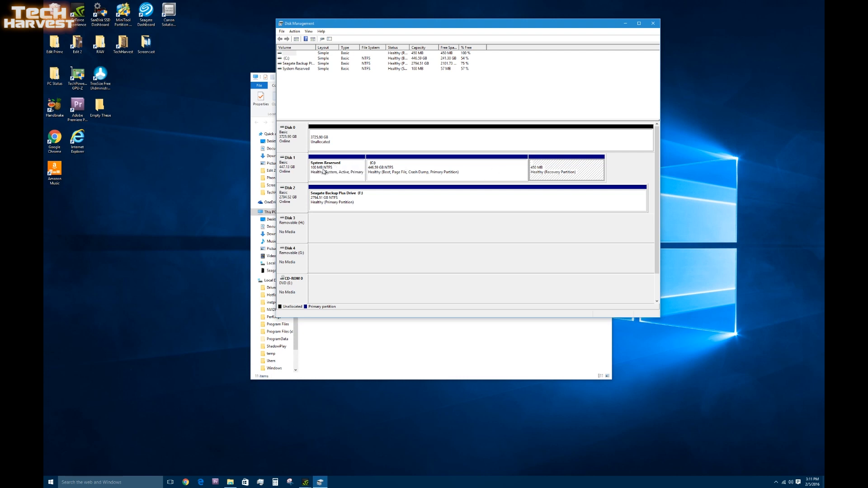
mouse_move(406, 178)
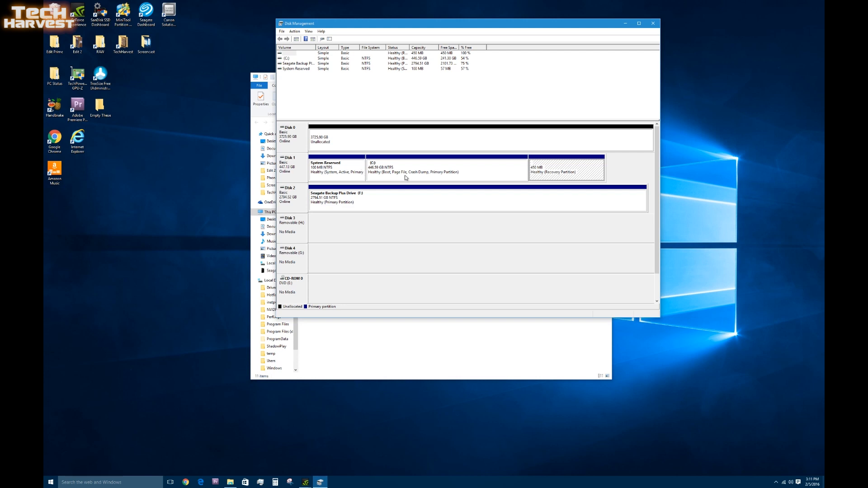
mouse_move(323, 170)
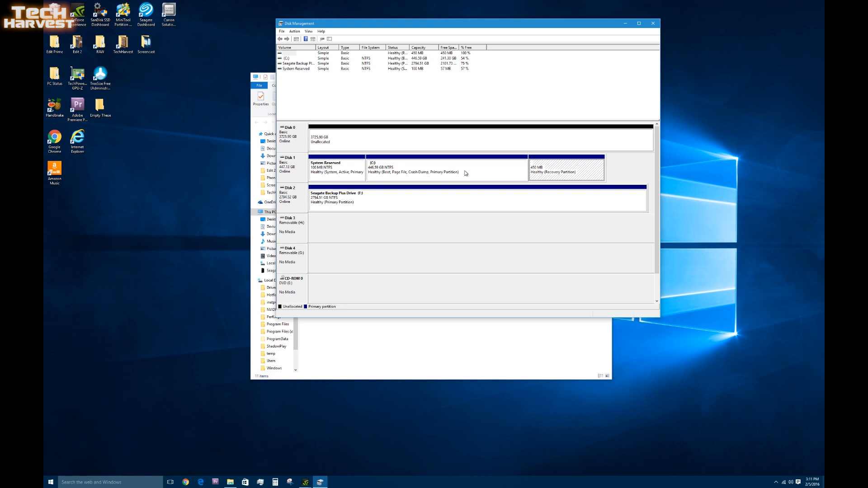
mouse_move(543, 177)
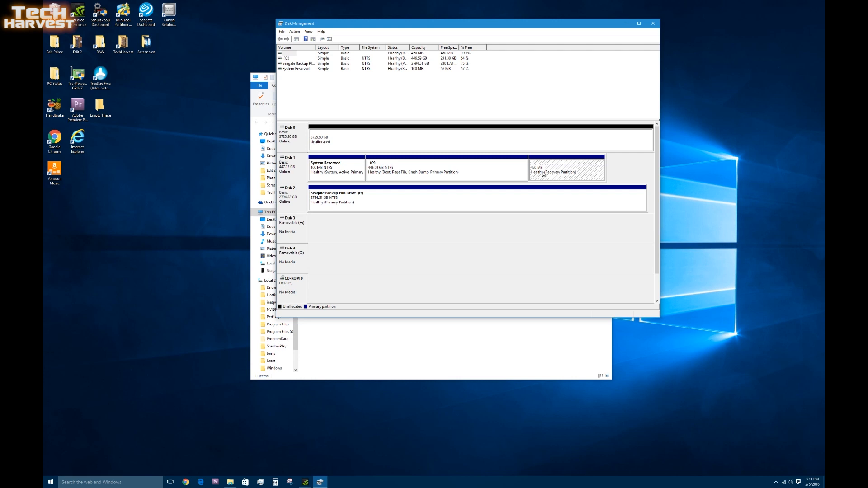
mouse_move(618, 163)
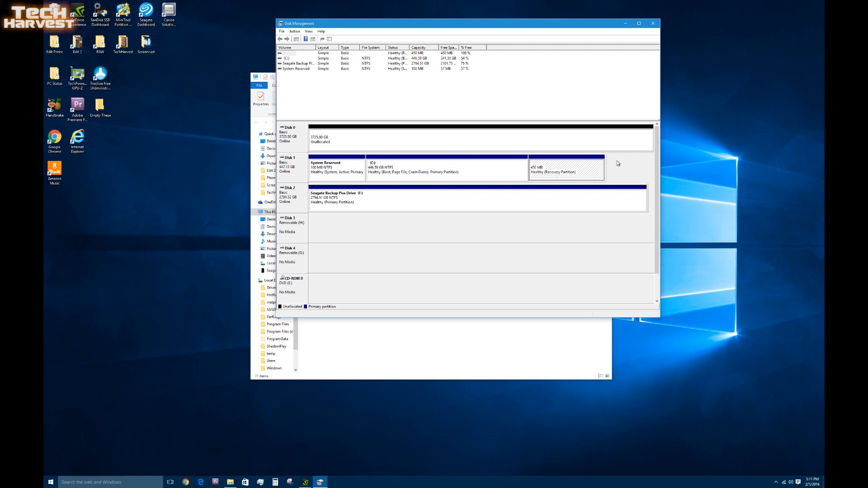
mouse_move(748, 194)
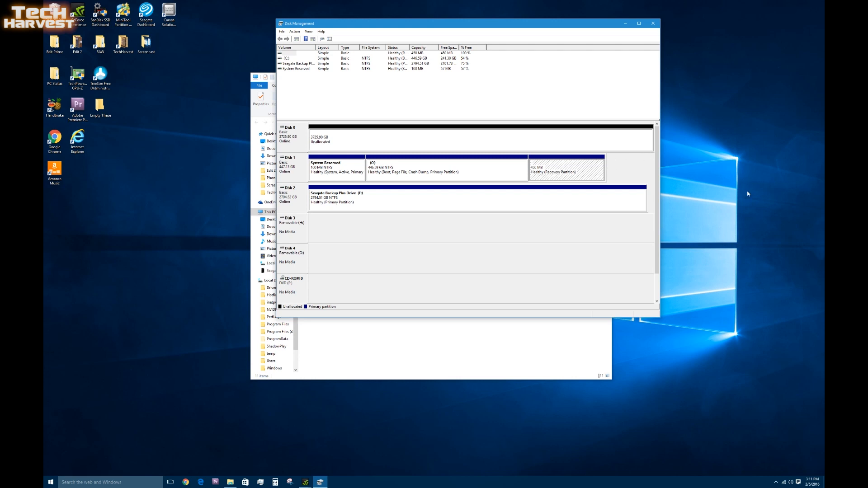
mouse_move(571, 172)
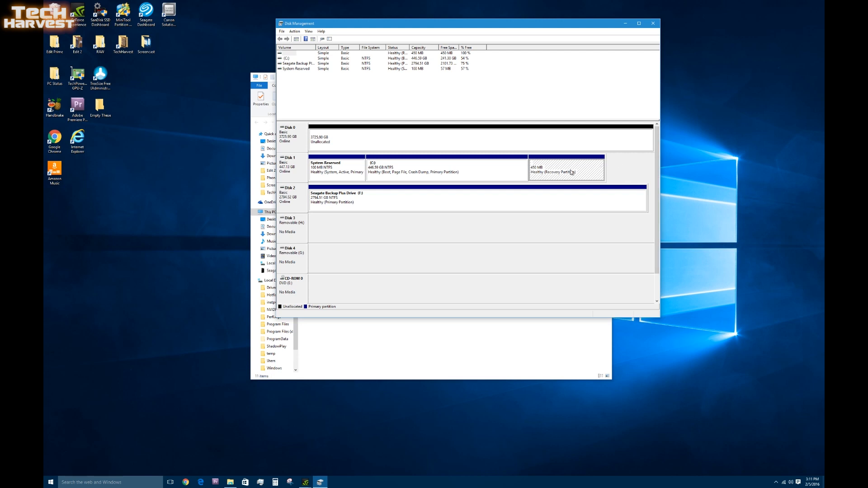
mouse_move(578, 170)
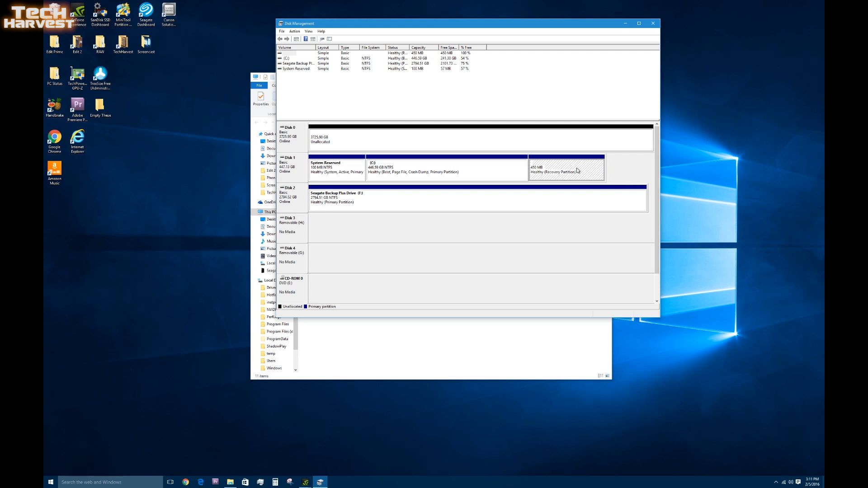
mouse_move(637, 173)
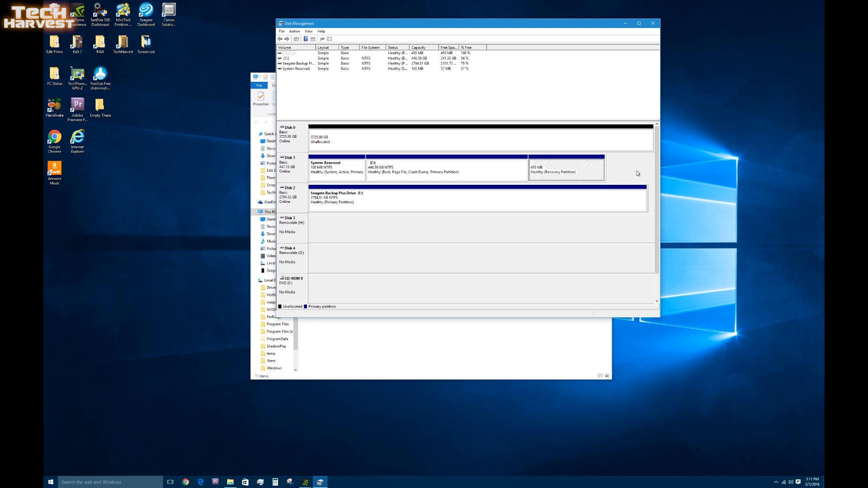
mouse_move(632, 172)
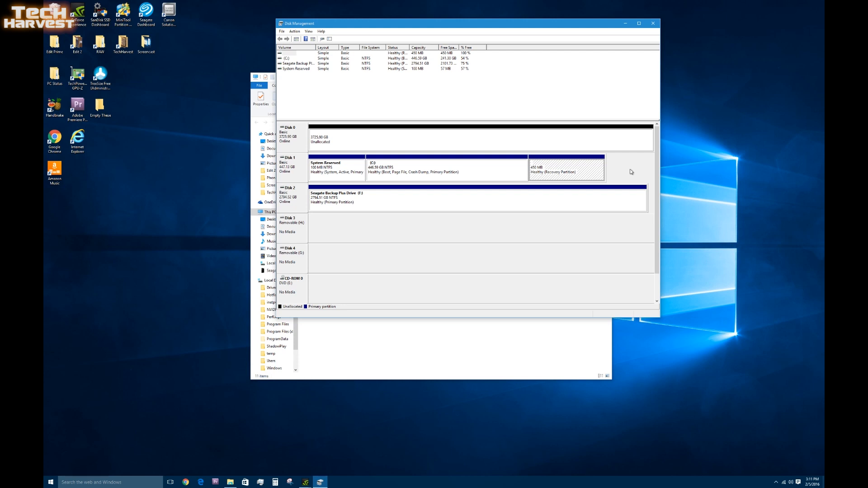
mouse_move(471, 173)
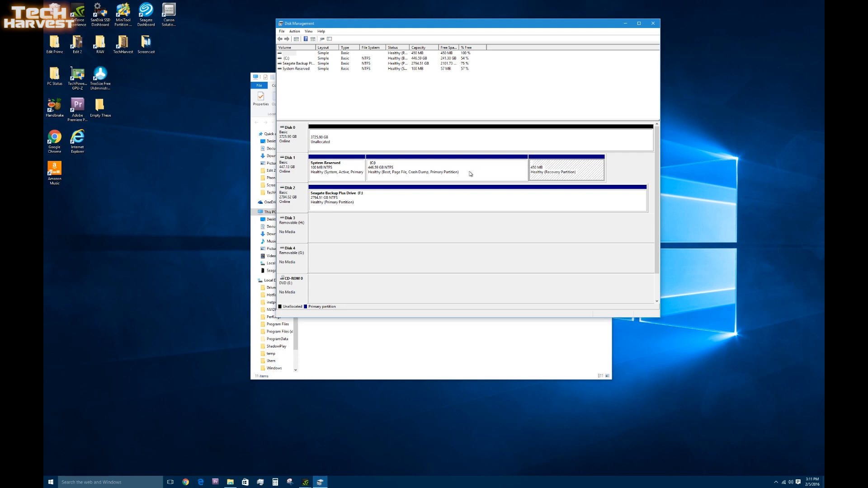
mouse_move(614, 159)
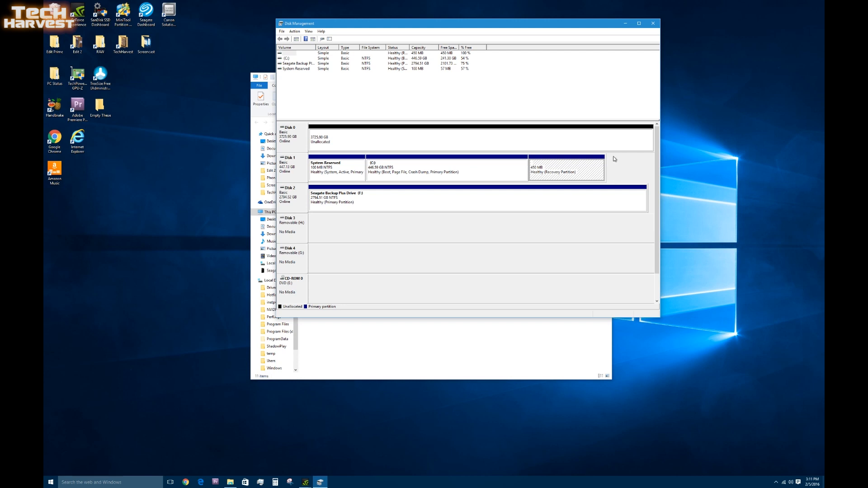
mouse_move(620, 179)
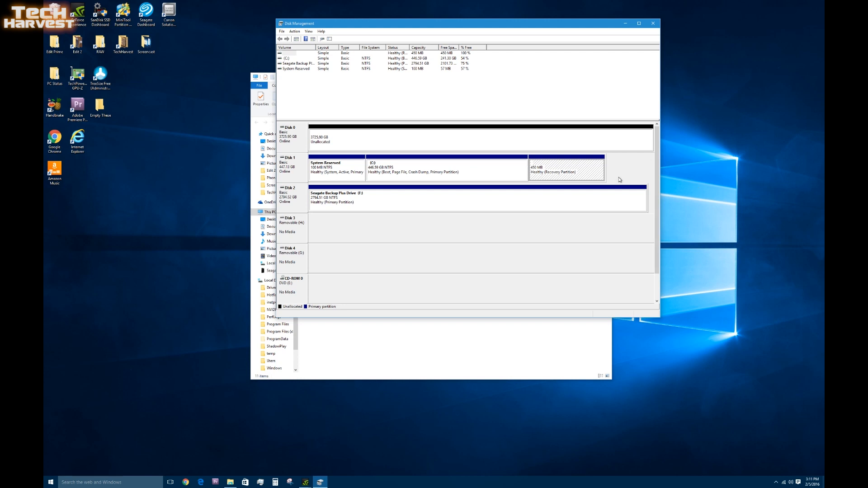
mouse_move(613, 182)
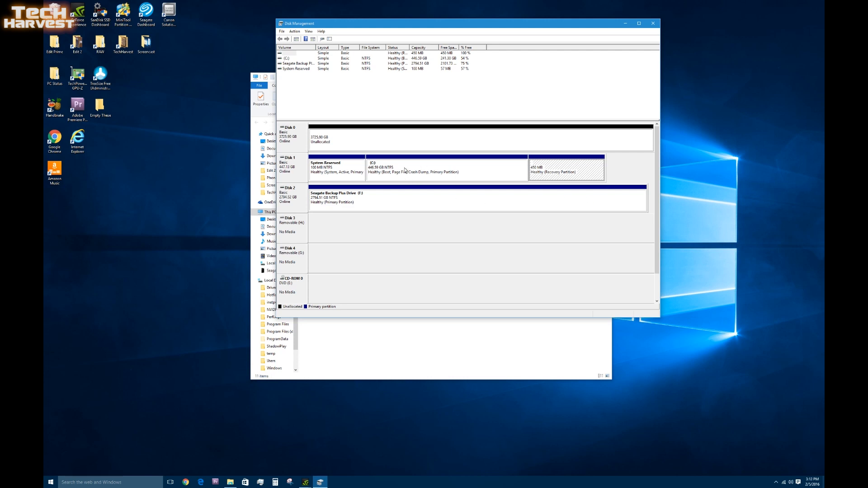
mouse_move(390, 173)
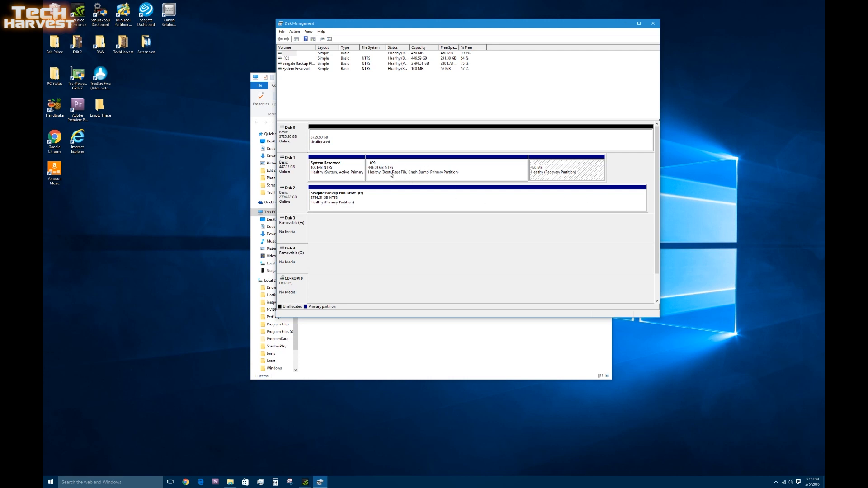
mouse_move(415, 178)
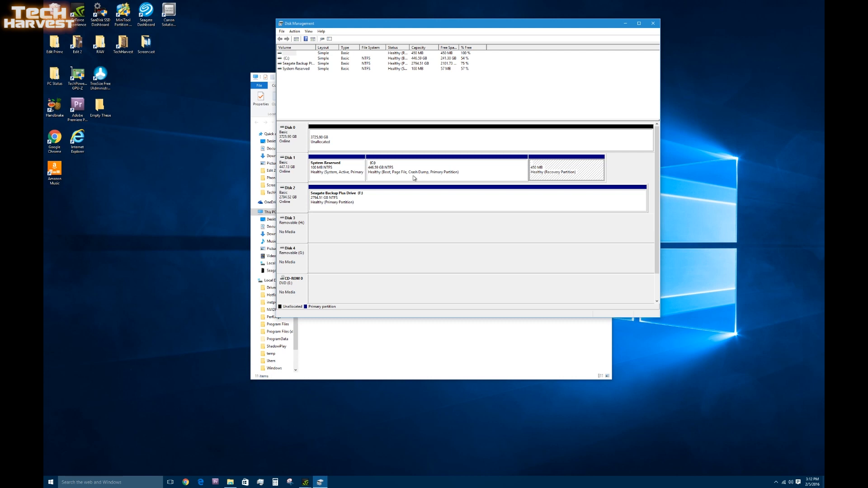
mouse_move(404, 188)
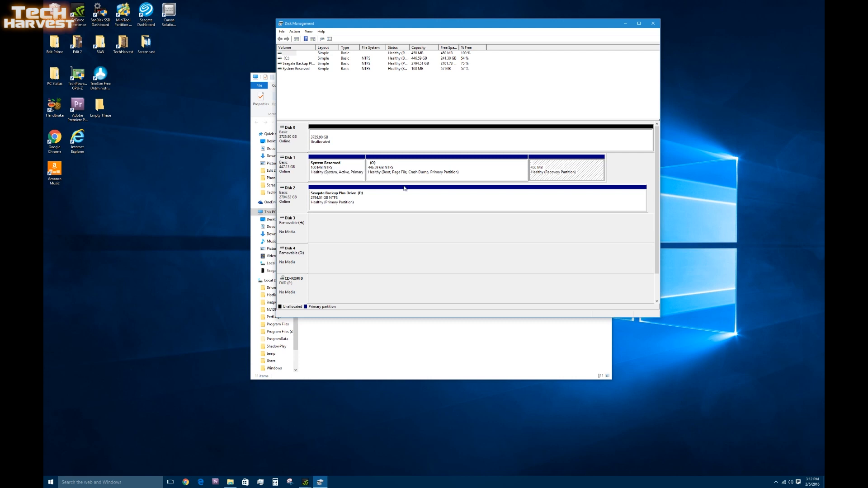
mouse_move(474, 175)
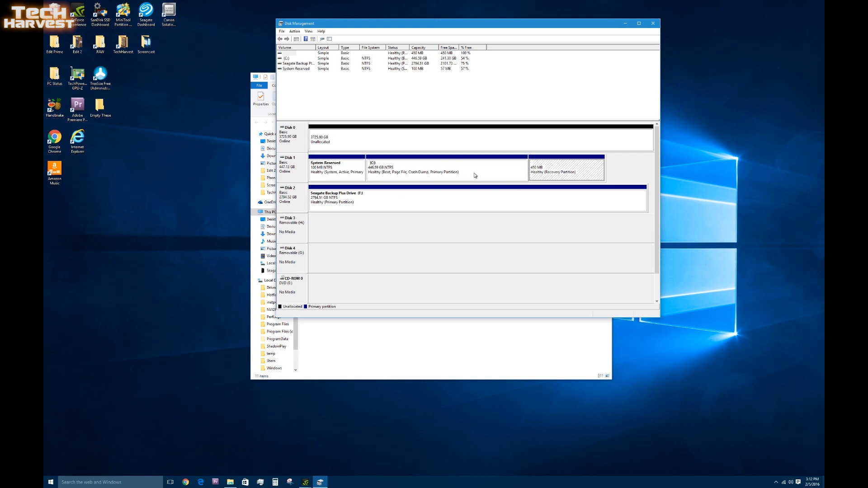
mouse_move(433, 175)
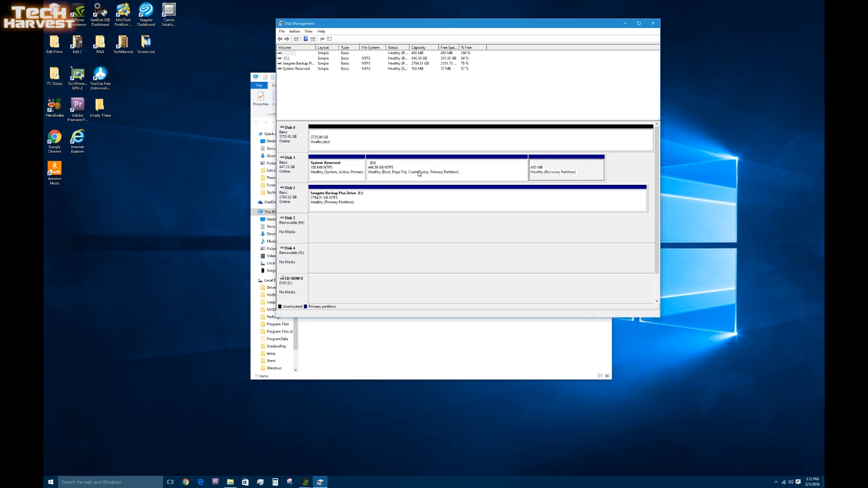
mouse_move(393, 174)
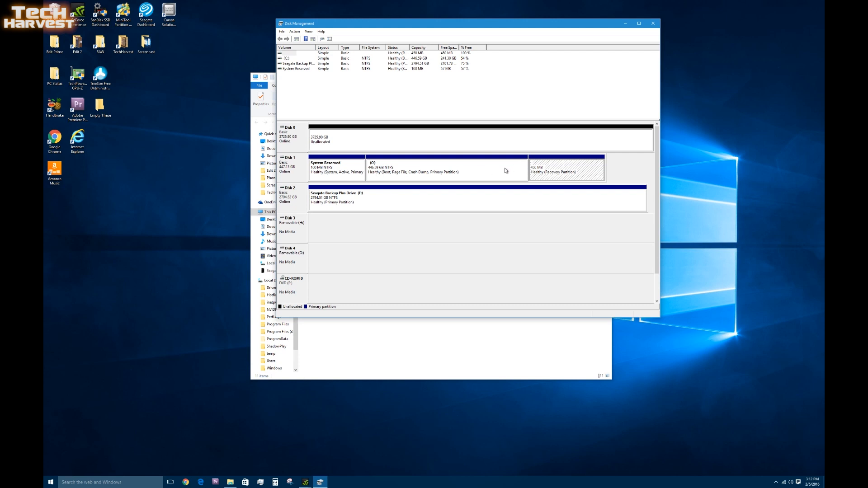
mouse_move(462, 185)
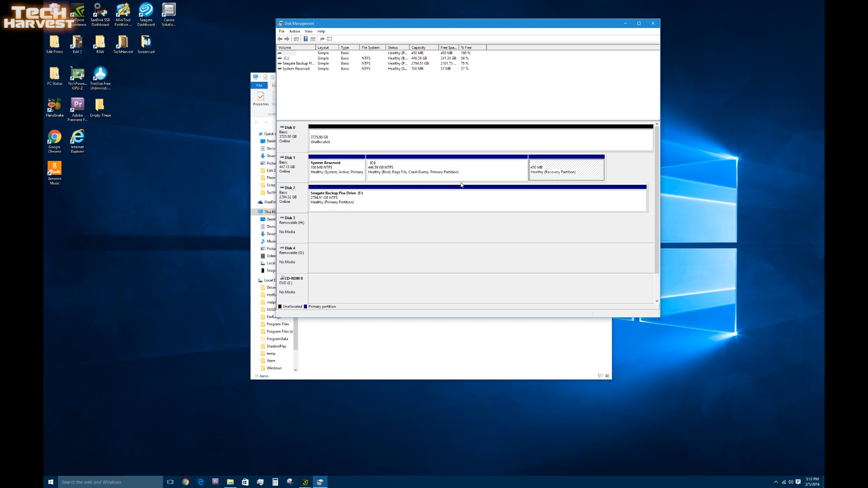
mouse_move(459, 173)
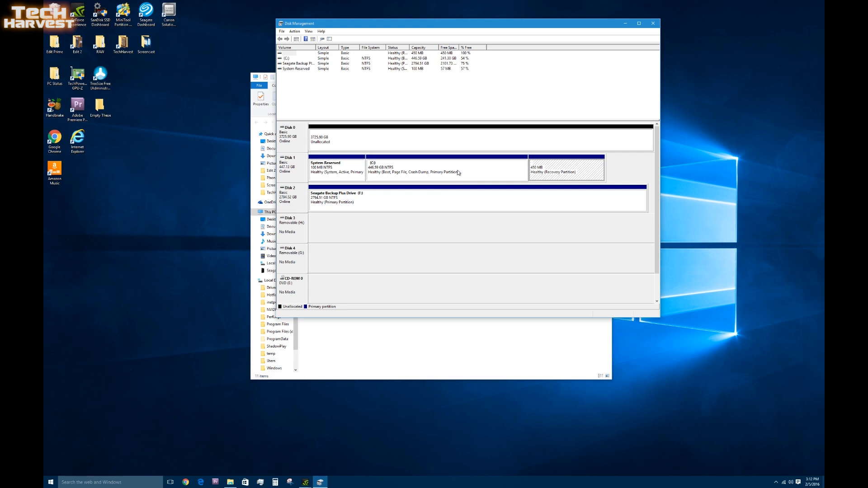
mouse_move(433, 175)
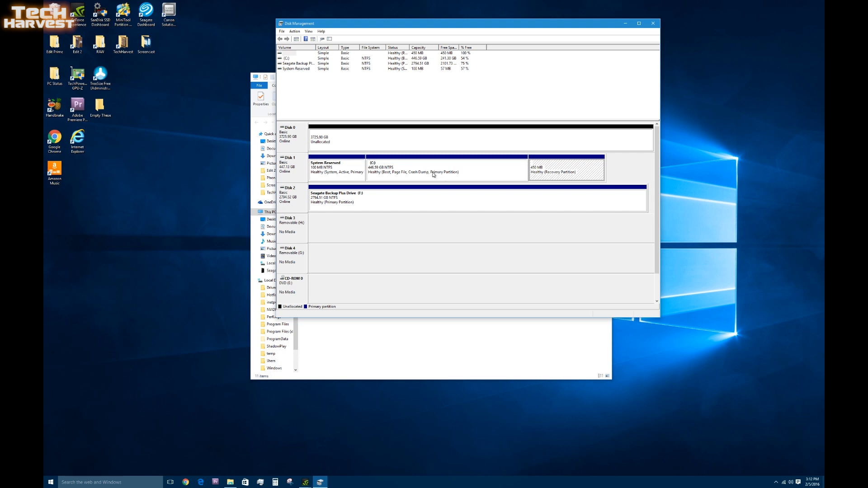
mouse_move(412, 168)
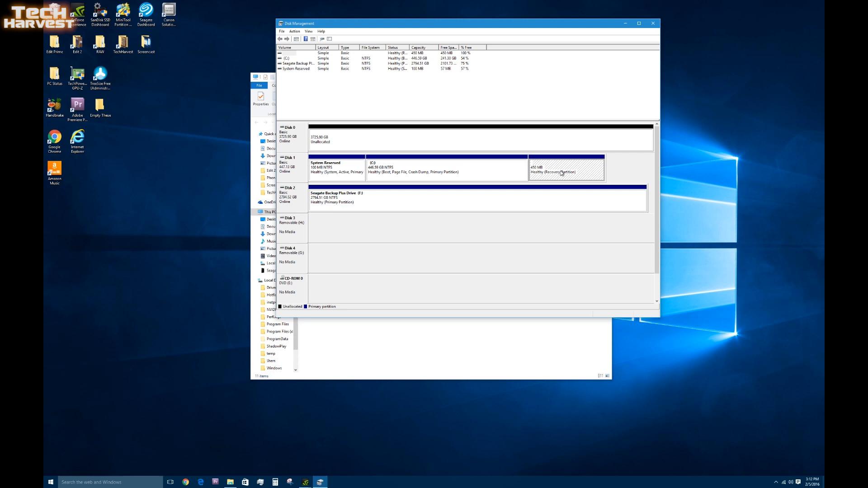
mouse_move(559, 170)
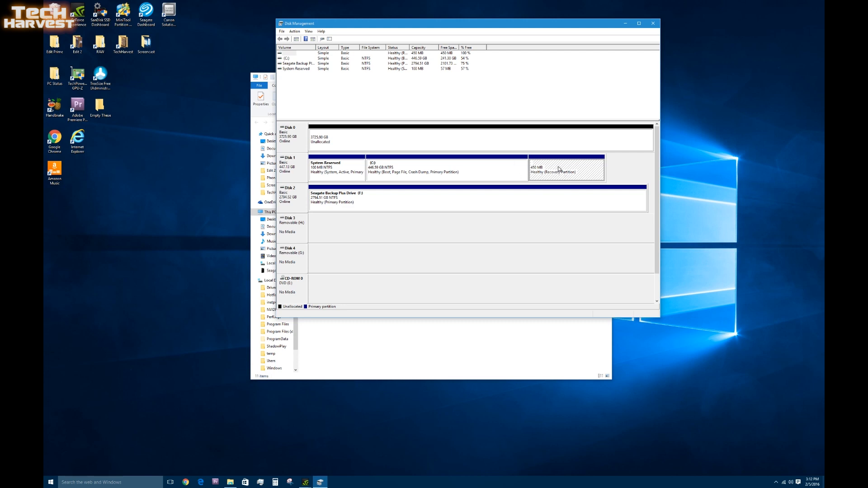
mouse_move(556, 168)
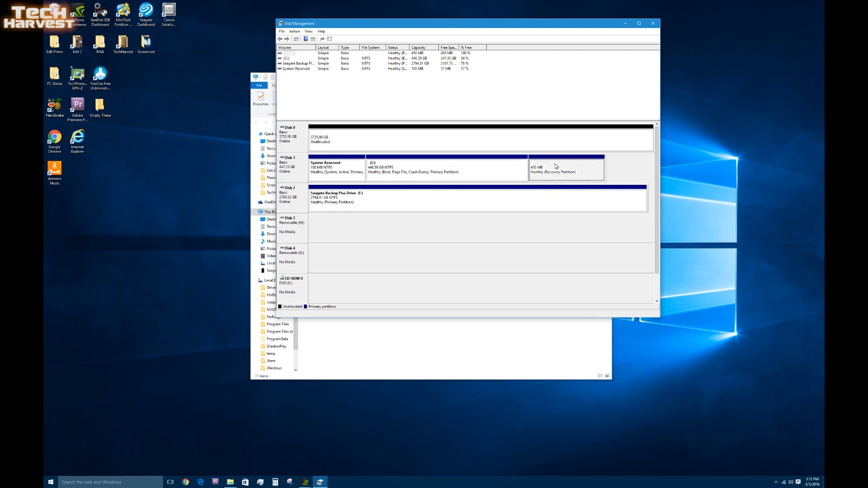
mouse_move(513, 170)
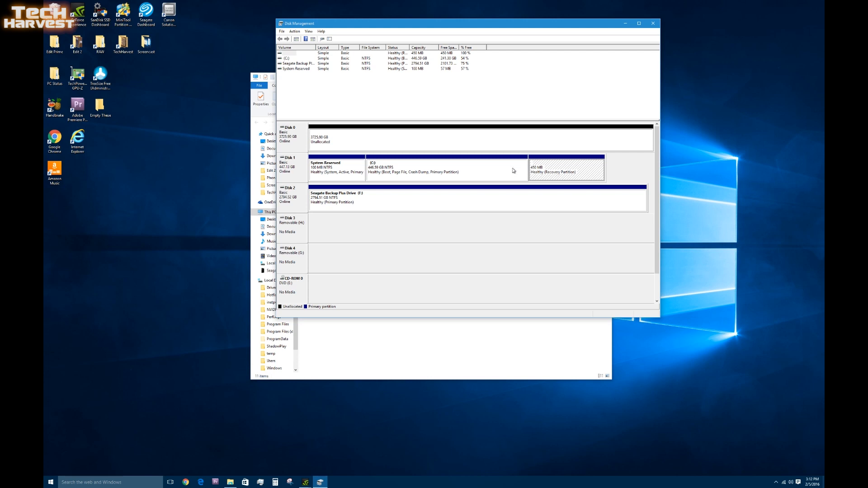
mouse_move(593, 171)
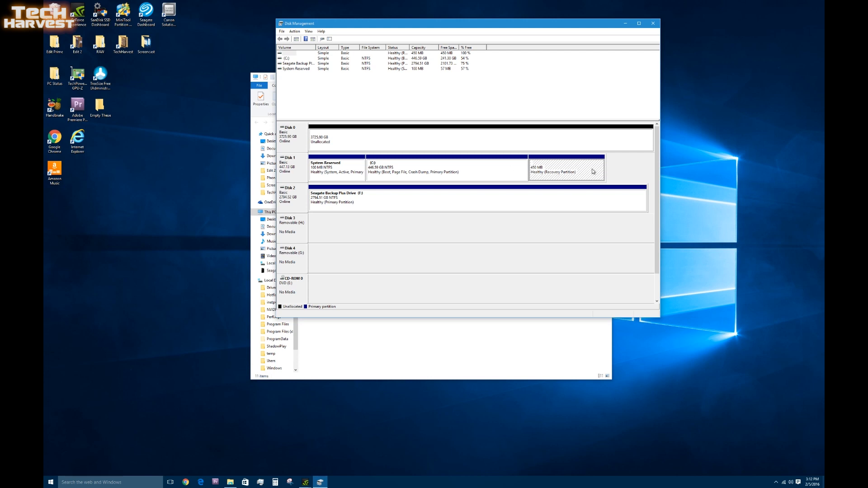
mouse_move(646, 169)
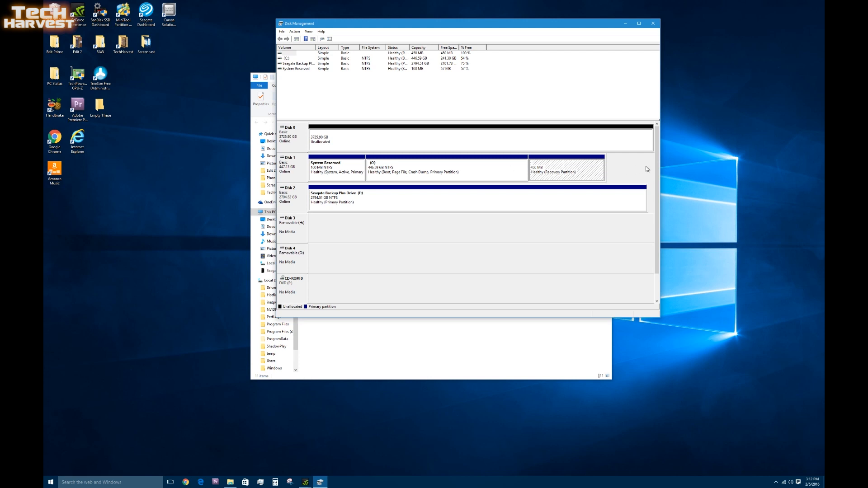
mouse_move(635, 168)
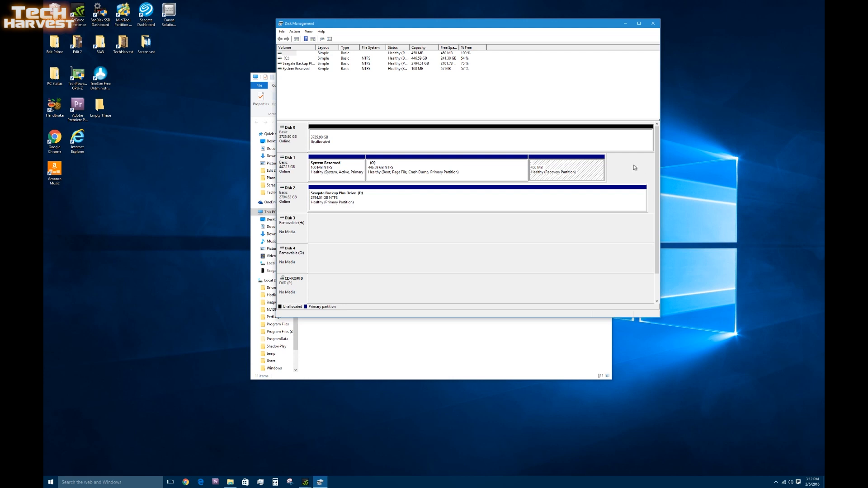
mouse_move(548, 164)
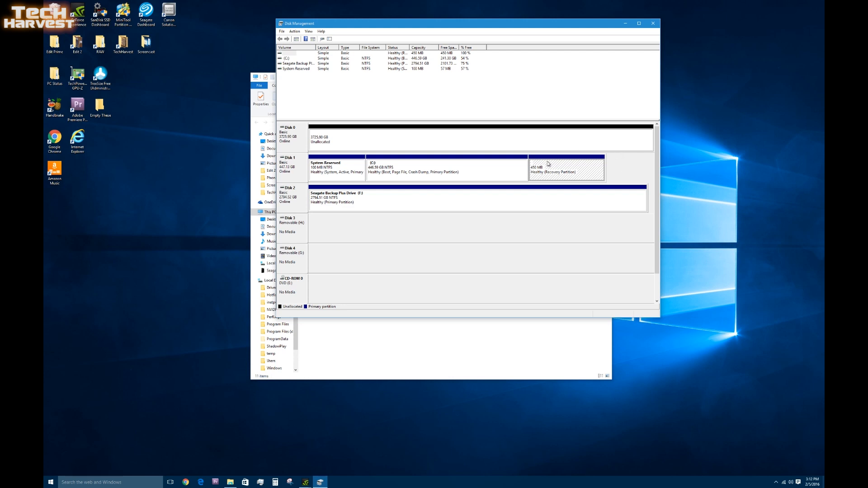
mouse_move(442, 168)
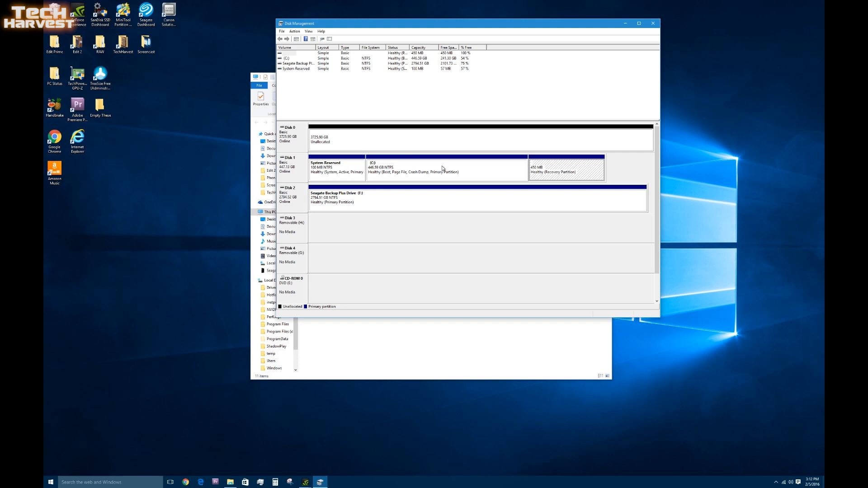
mouse_move(425, 171)
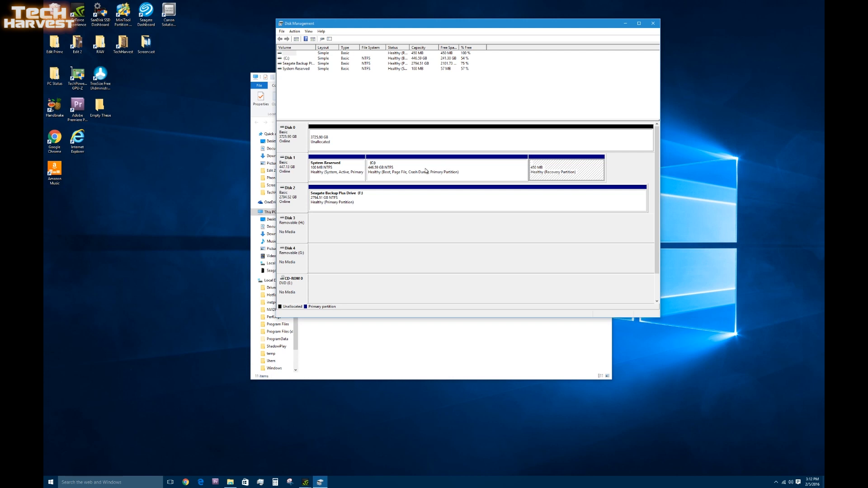
right_click(412, 168)
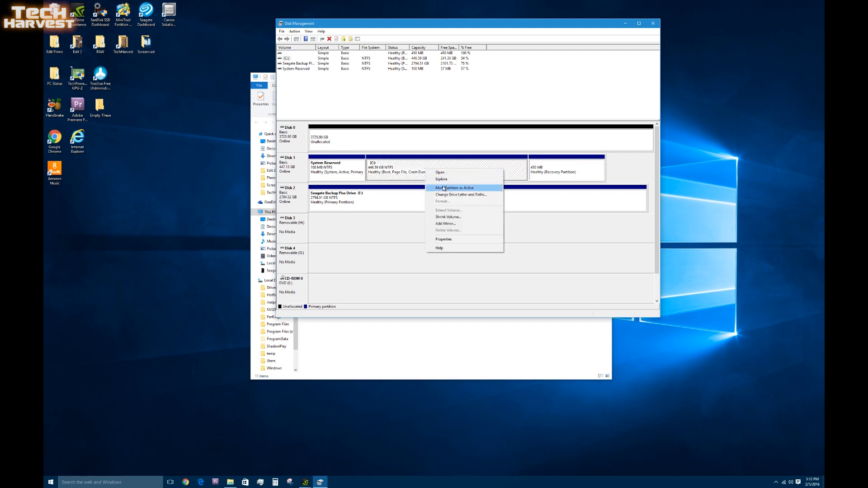
mouse_move(447, 217)
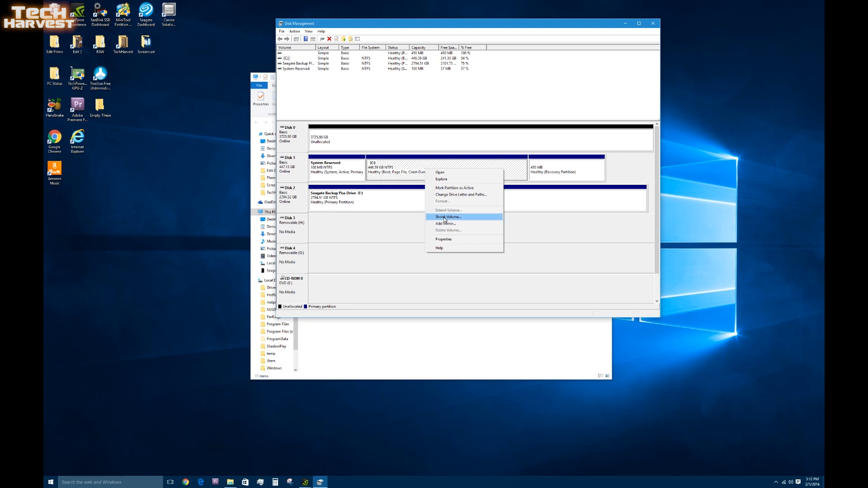
mouse_move(448, 210)
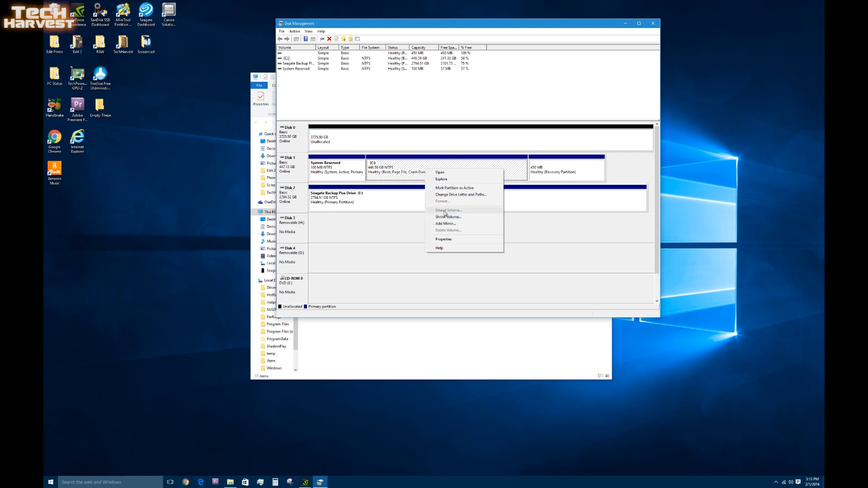
mouse_move(445, 212)
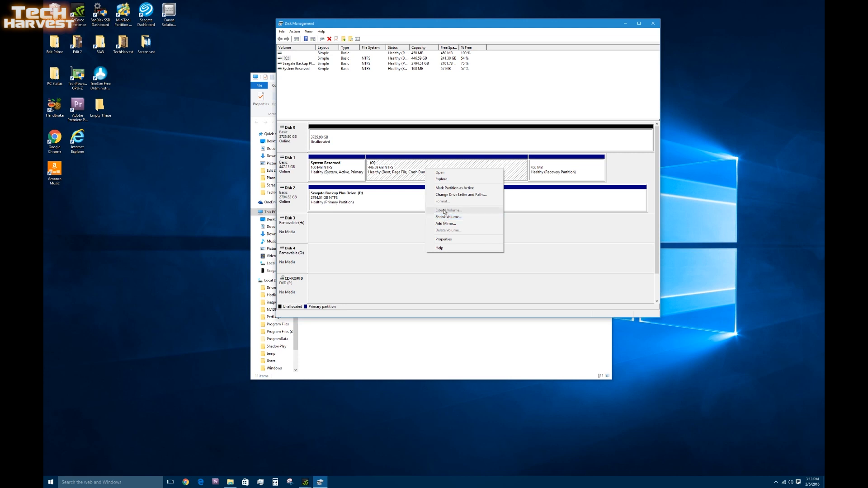
mouse_move(599, 169)
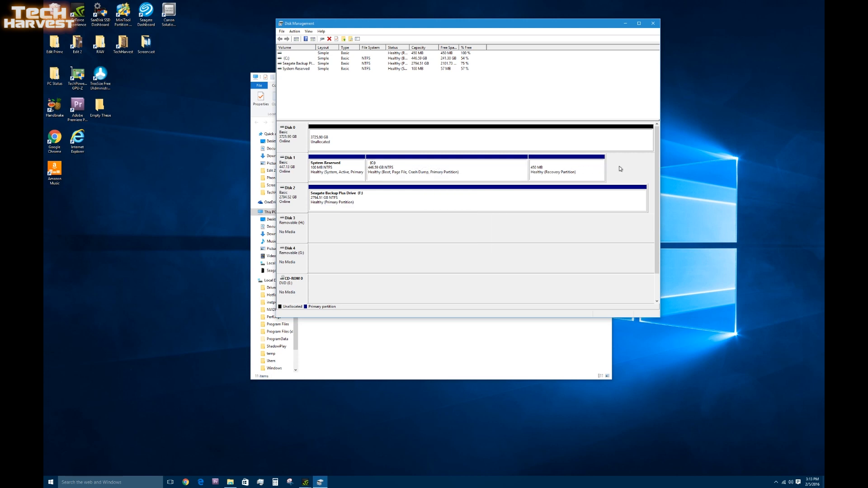
mouse_move(577, 180)
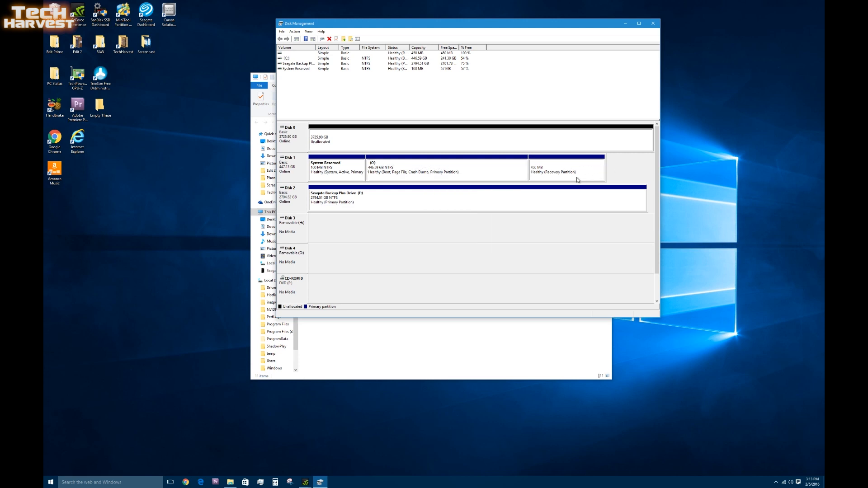
mouse_move(380, 153)
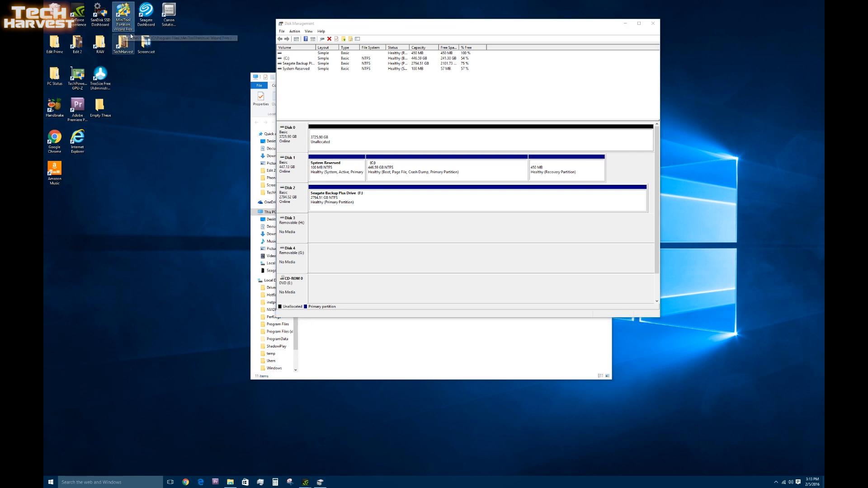
mouse_move(123, 15)
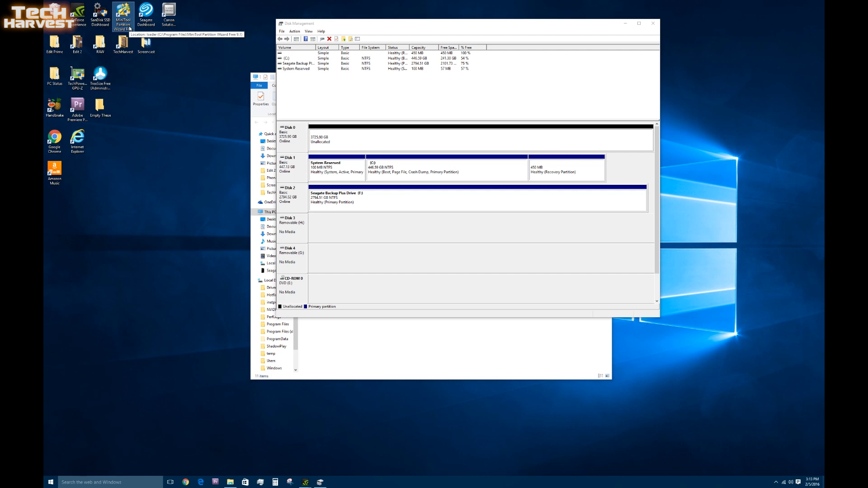
mouse_move(105, 25)
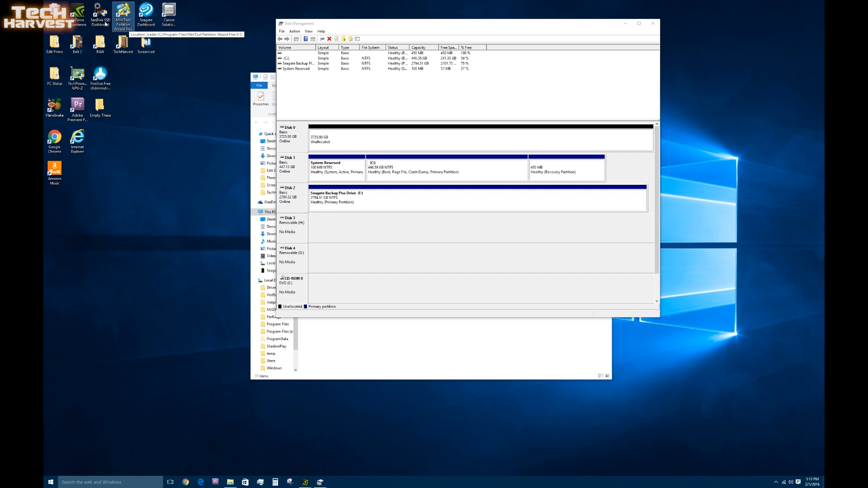
mouse_move(123, 16)
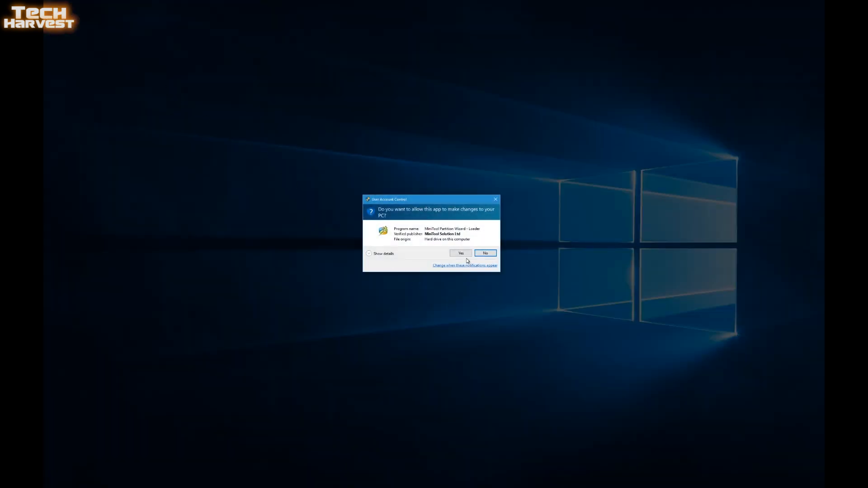
Approve the UAC prompt and launch MiniTool Partition Wizard's main partition manager
left_click(461, 253)
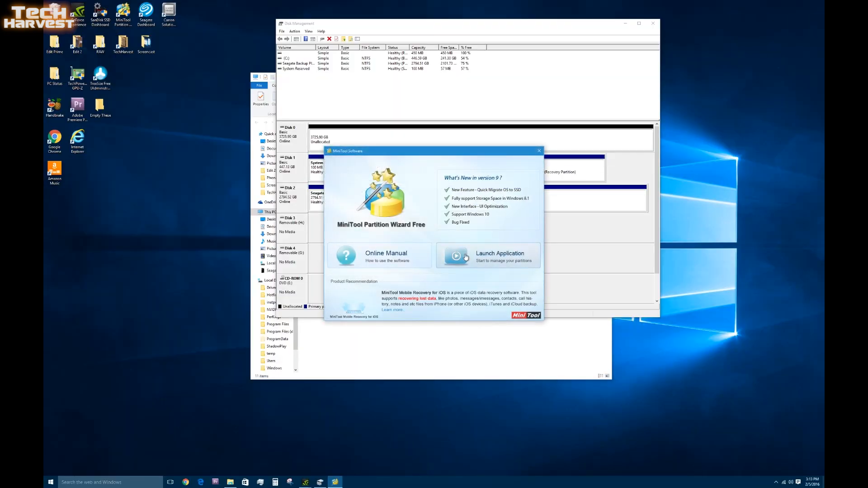
left_click(488, 255)
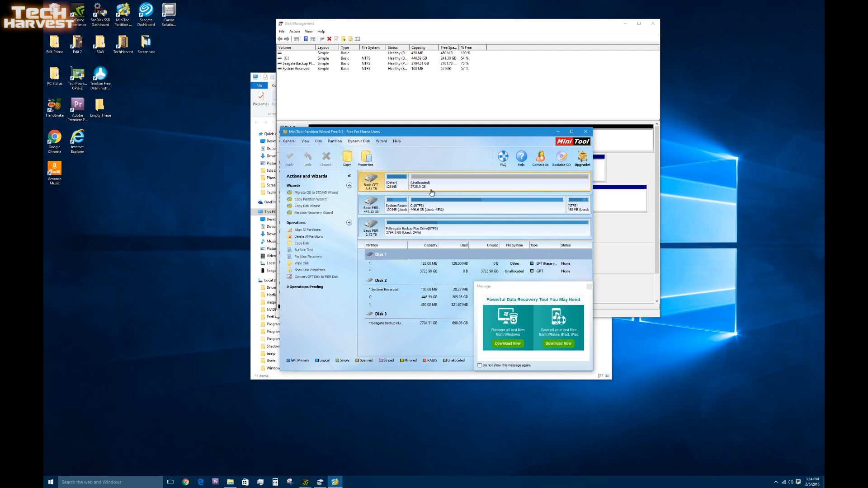
mouse_move(455, 239)
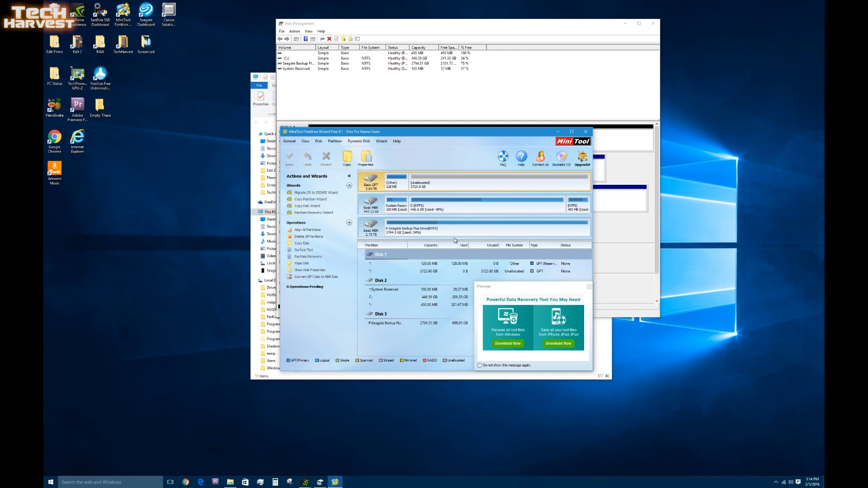
mouse_move(513, 232)
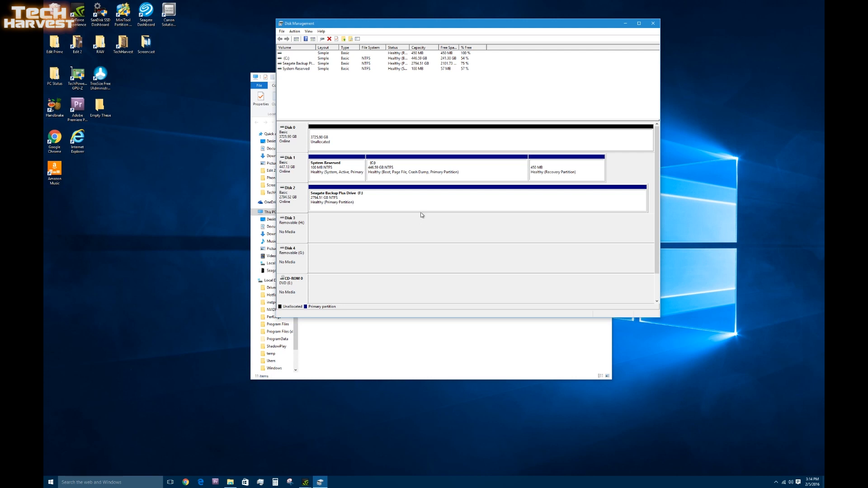
mouse_move(408, 162)
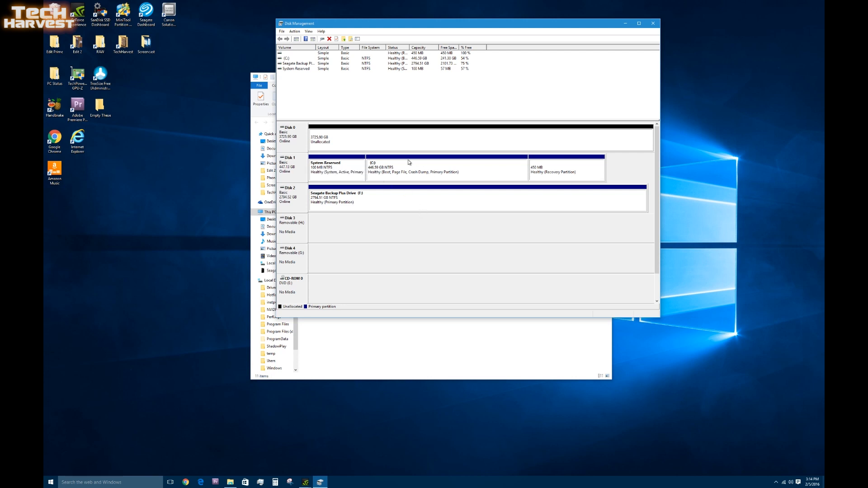
mouse_move(347, 153)
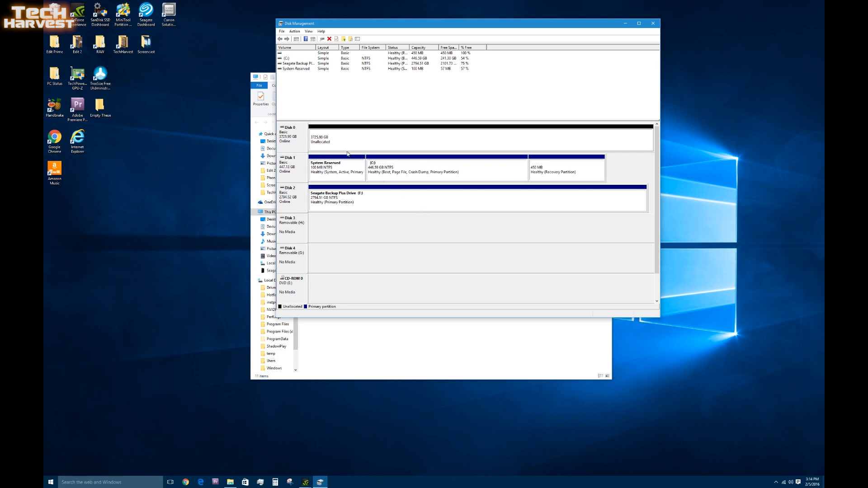
mouse_move(344, 141)
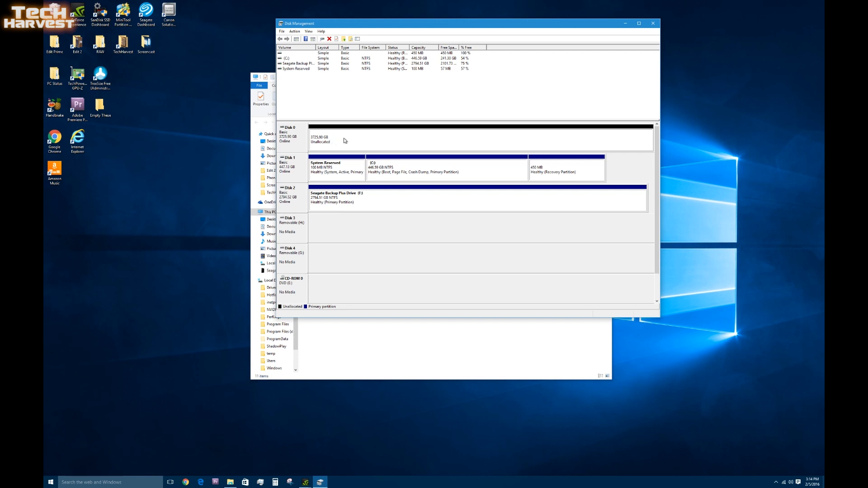
Bring up the volume actions for Disk 0's 3725.90 GB unallocated space
right_click(343, 139)
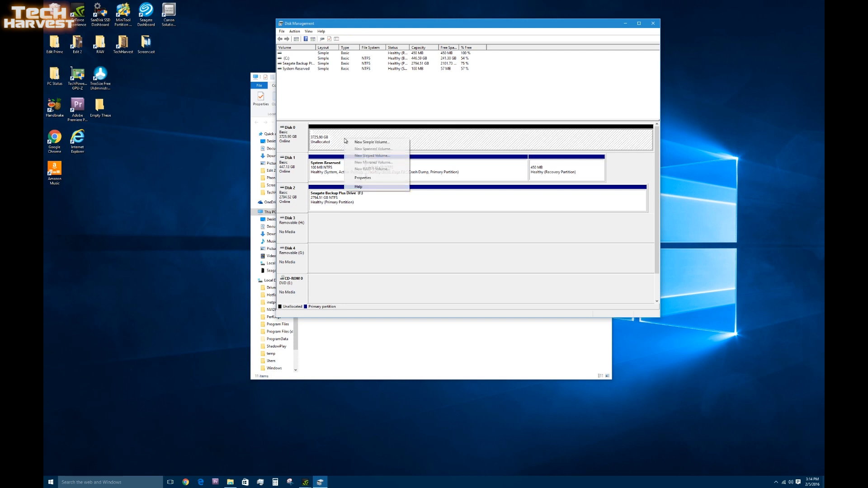
mouse_move(370, 141)
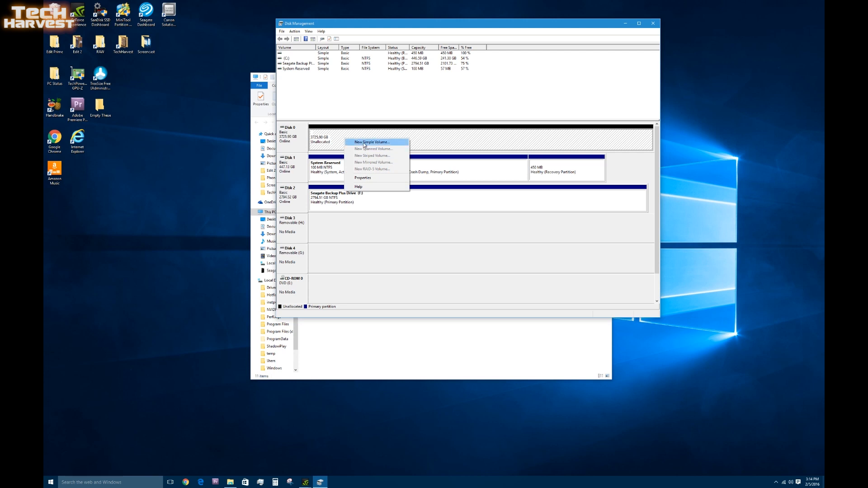
Start a New Simple Volume and keep the maximum available volume size
left_click(371, 143)
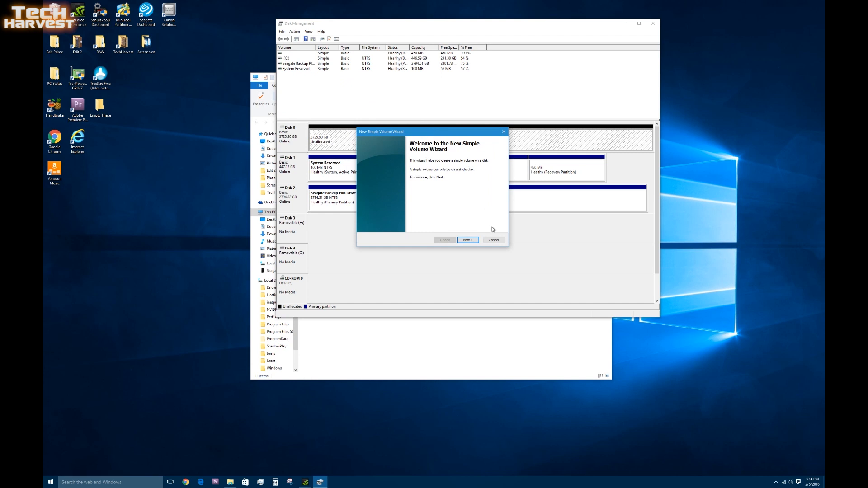
left_click(466, 240)
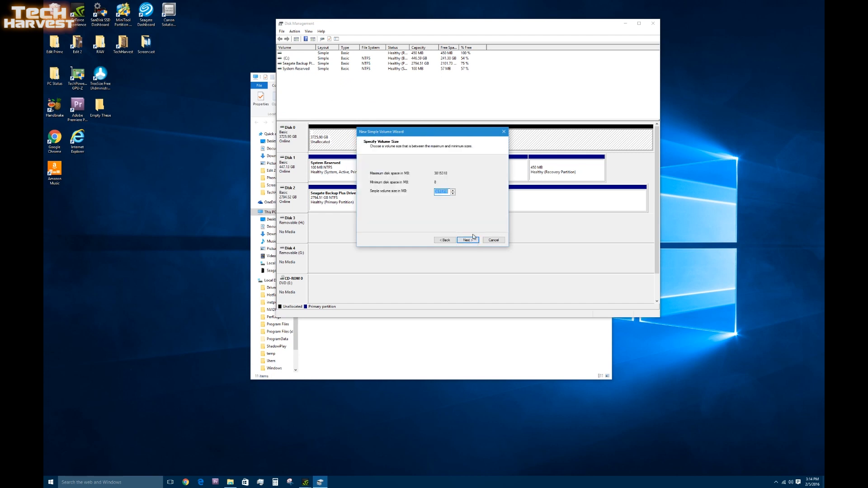
mouse_move(455, 192)
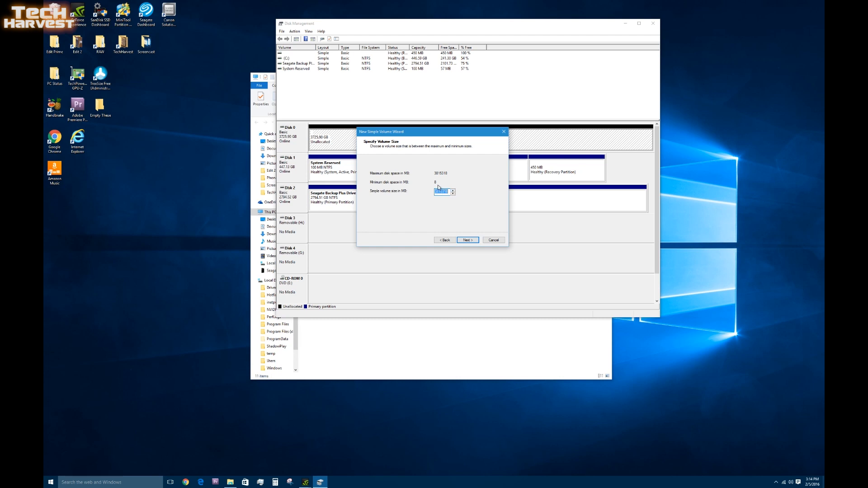
mouse_move(437, 203)
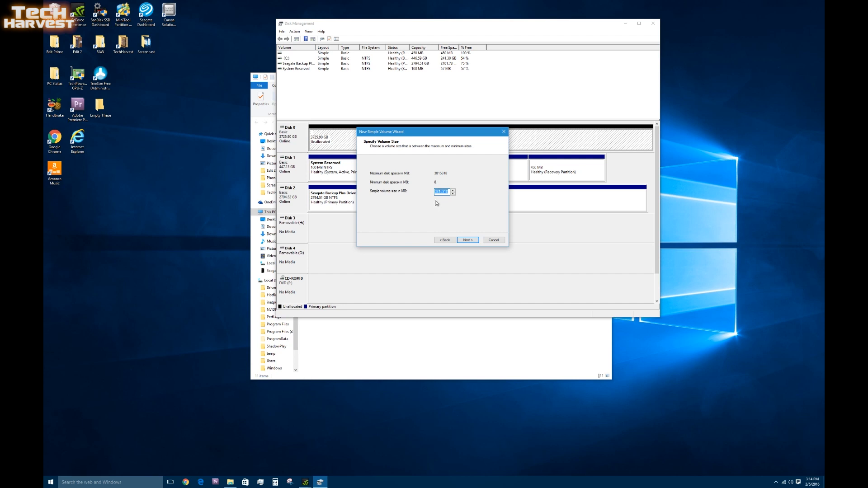
mouse_move(461, 205)
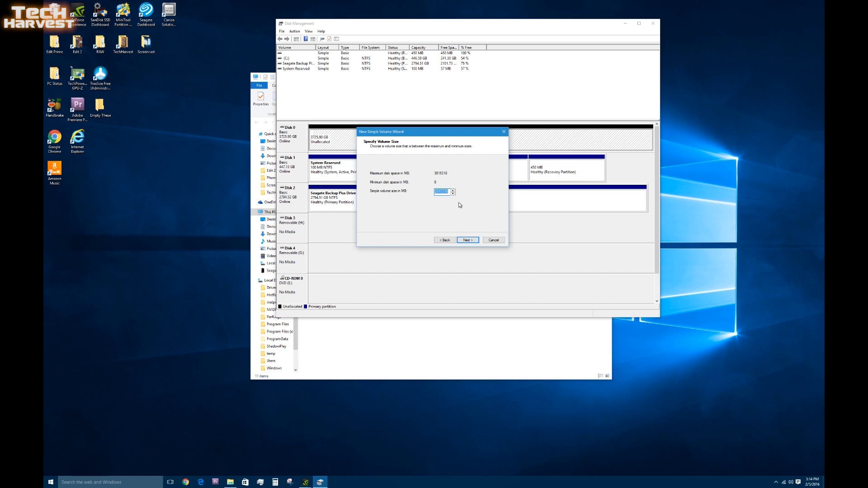
mouse_move(447, 179)
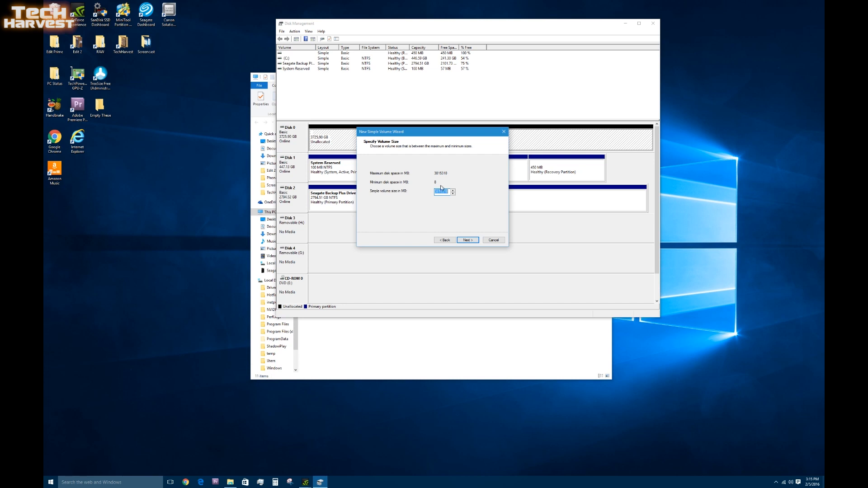
mouse_move(478, 226)
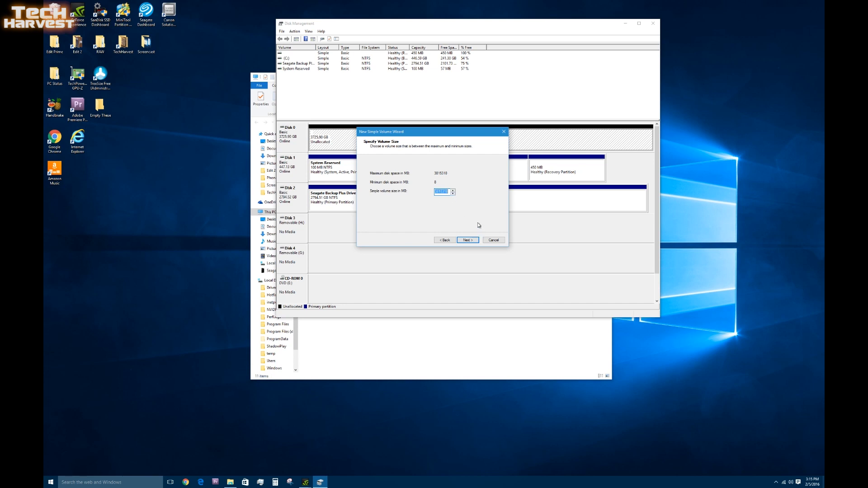
left_click(466, 239)
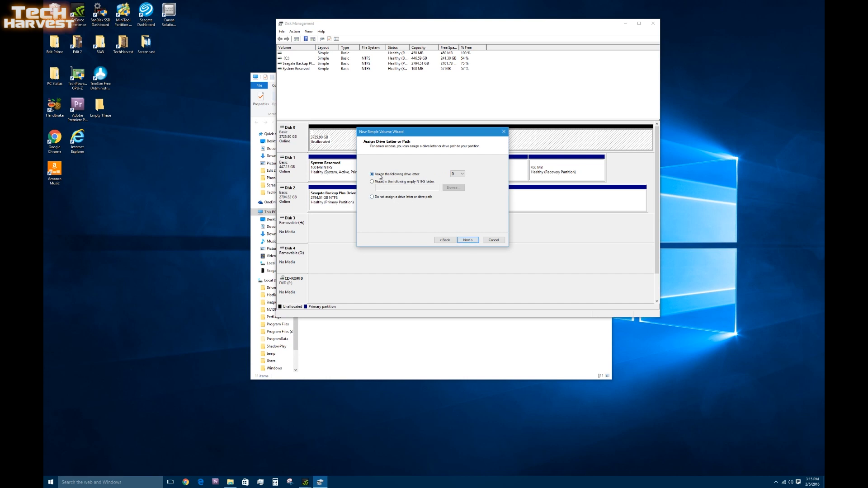
mouse_move(298, 244)
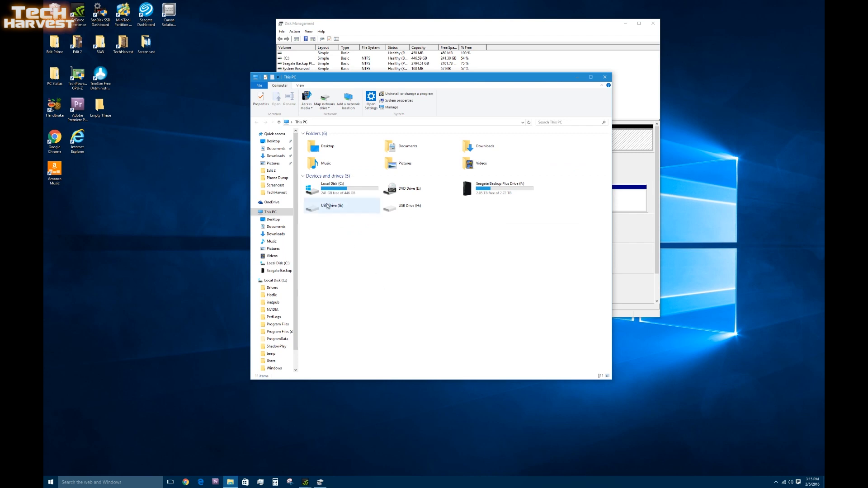
mouse_move(332, 188)
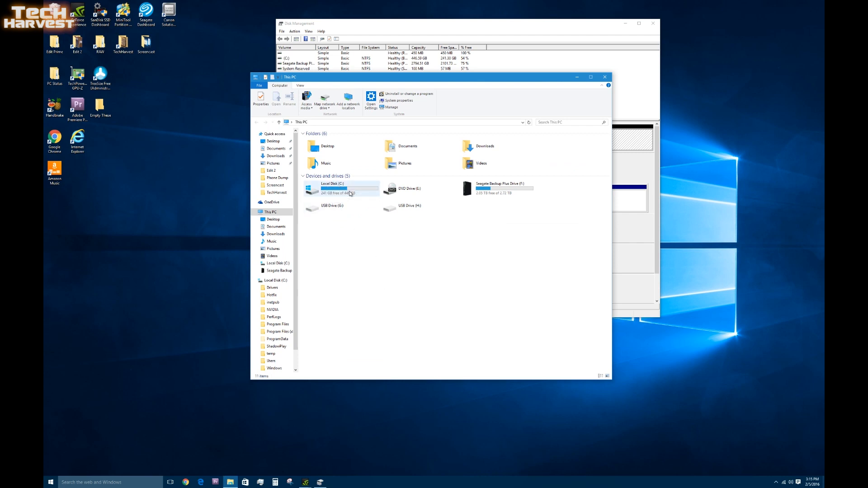
mouse_move(510, 197)
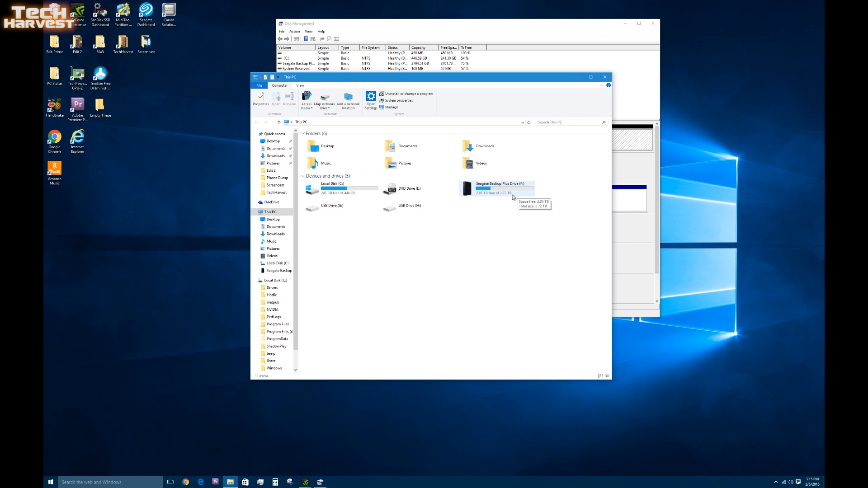
mouse_move(496, 189)
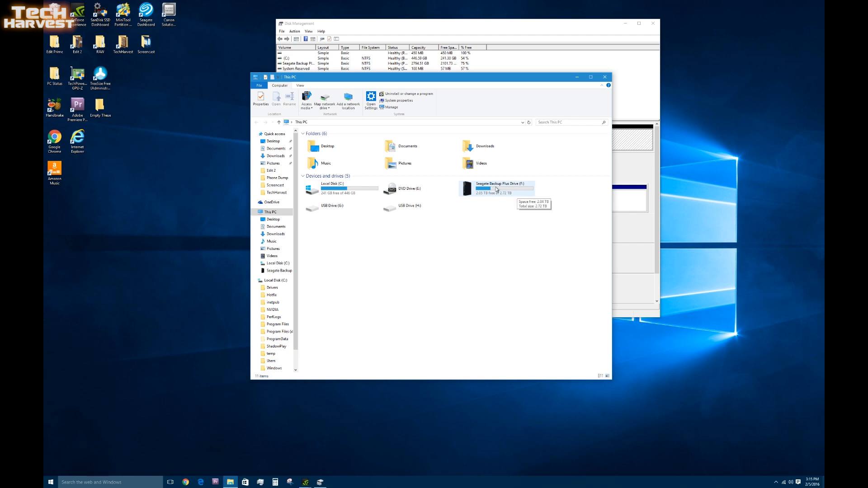
mouse_move(463, 84)
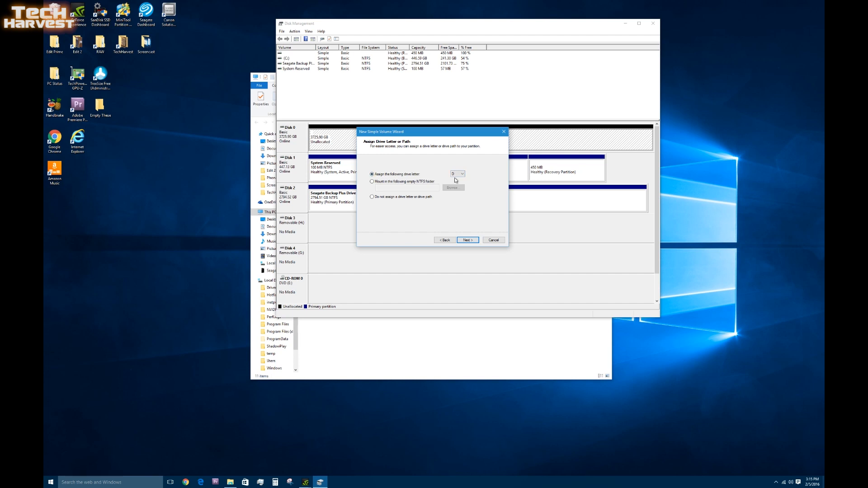
mouse_move(377, 179)
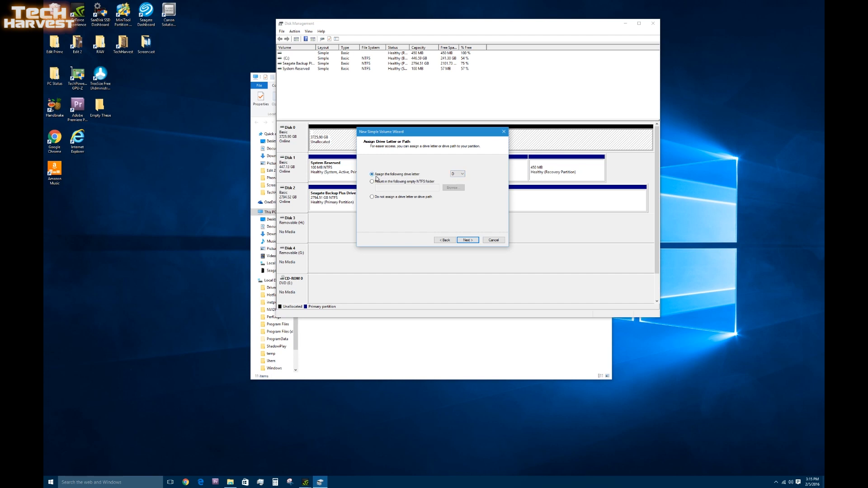
mouse_move(456, 183)
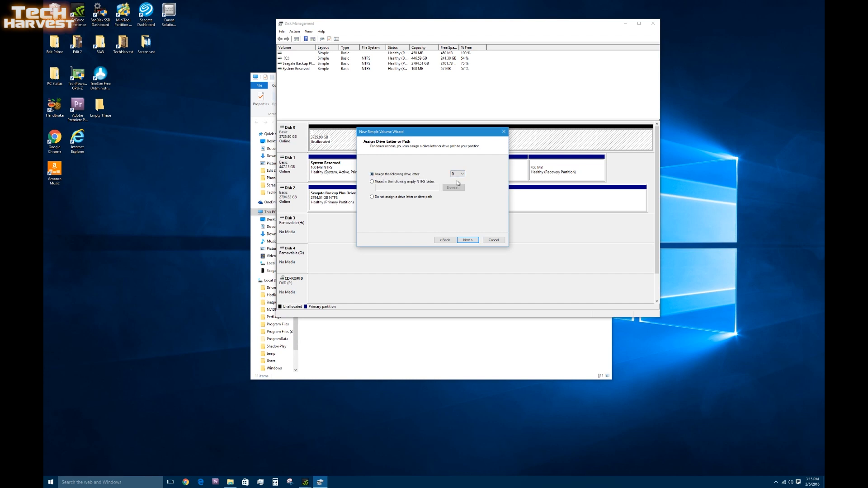
Keep drive letter D, label the volume 'Data', and finish creating it
left_click(467, 240)
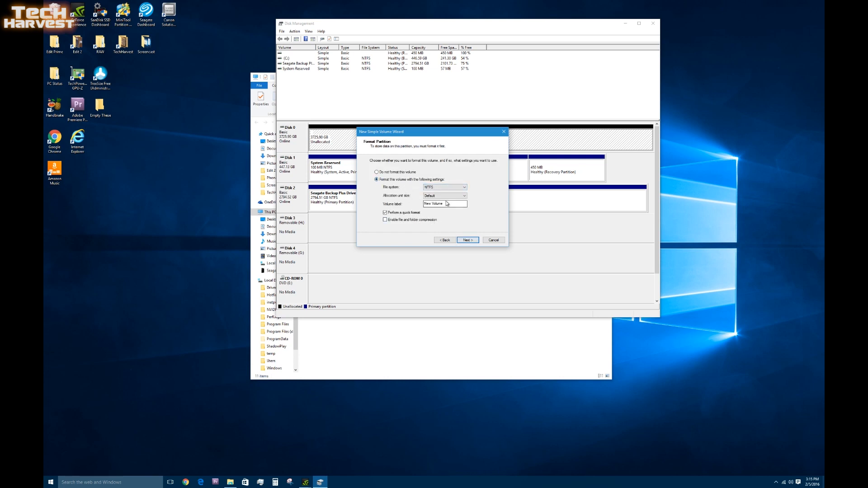
triple_click(437, 204)
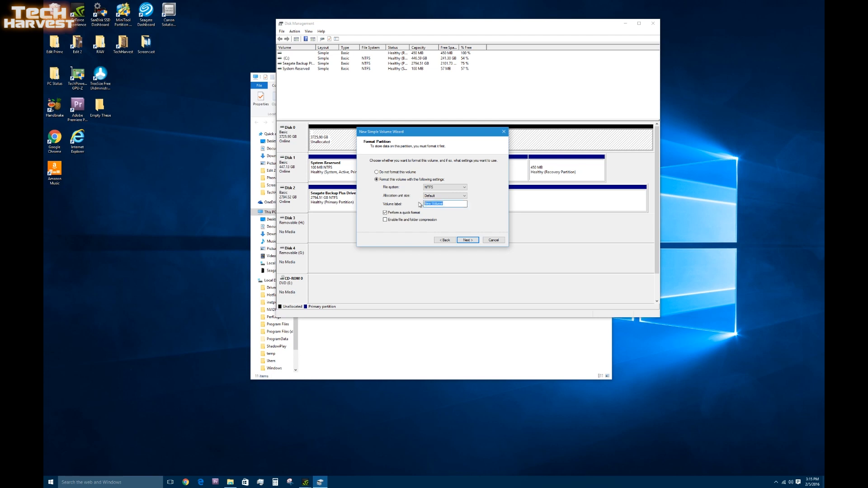
type("Data")
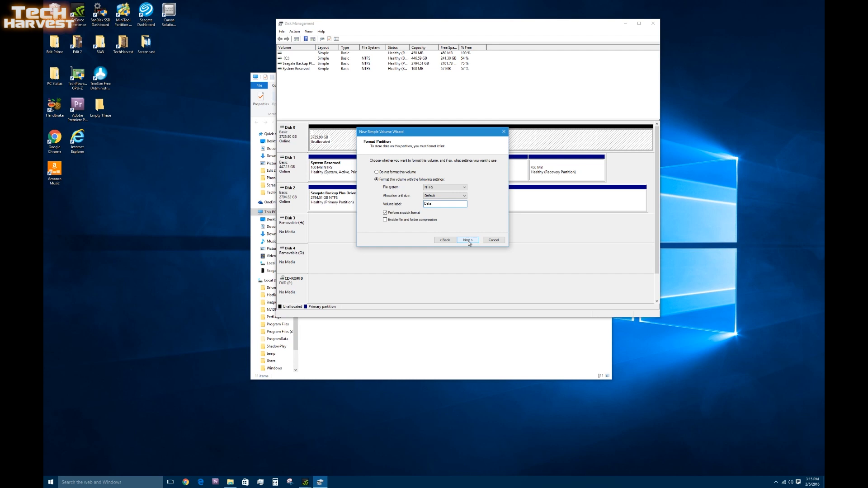
left_click(467, 240)
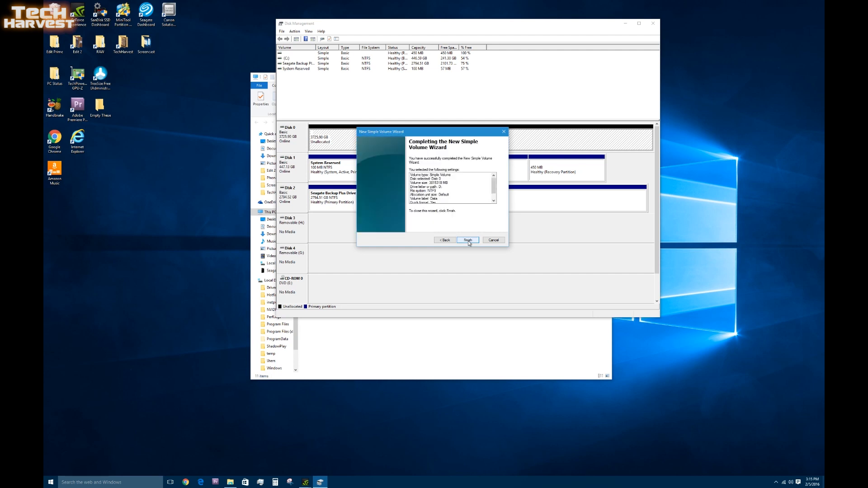
left_click(468, 239)
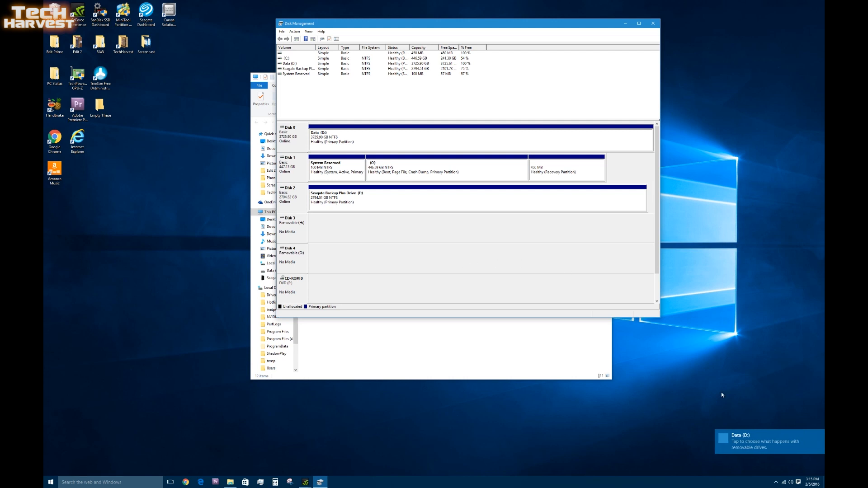
mouse_move(608, 352)
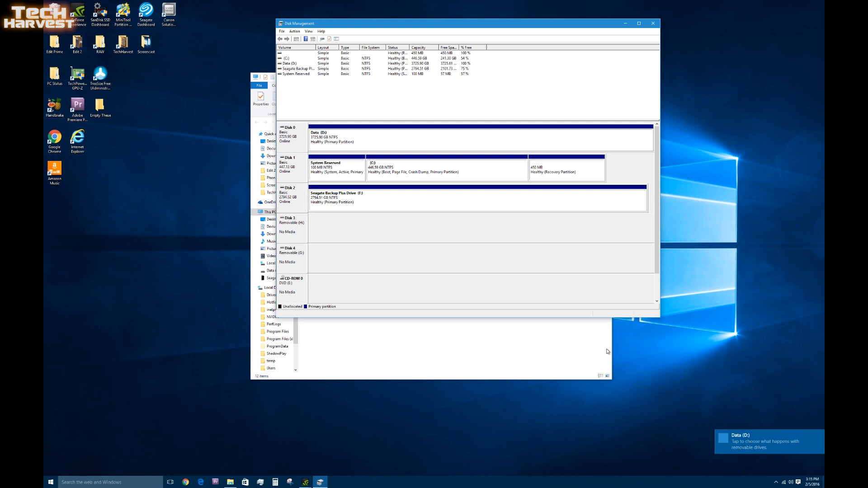
mouse_move(367, 141)
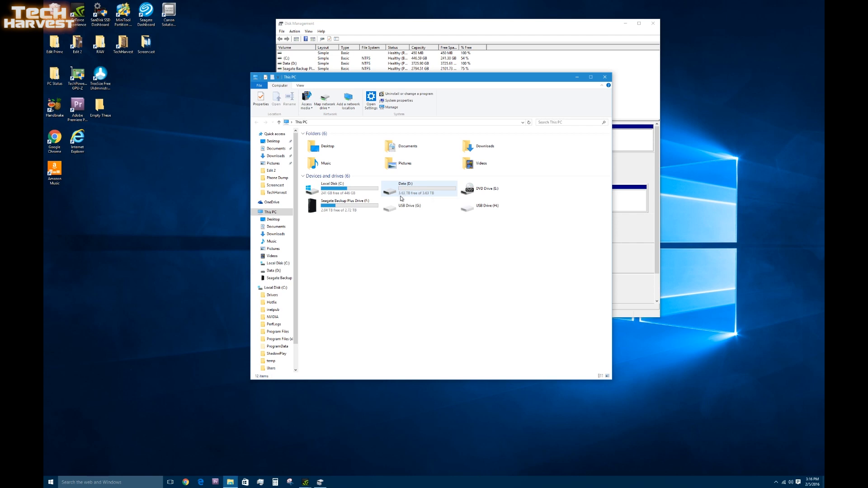
mouse_move(414, 194)
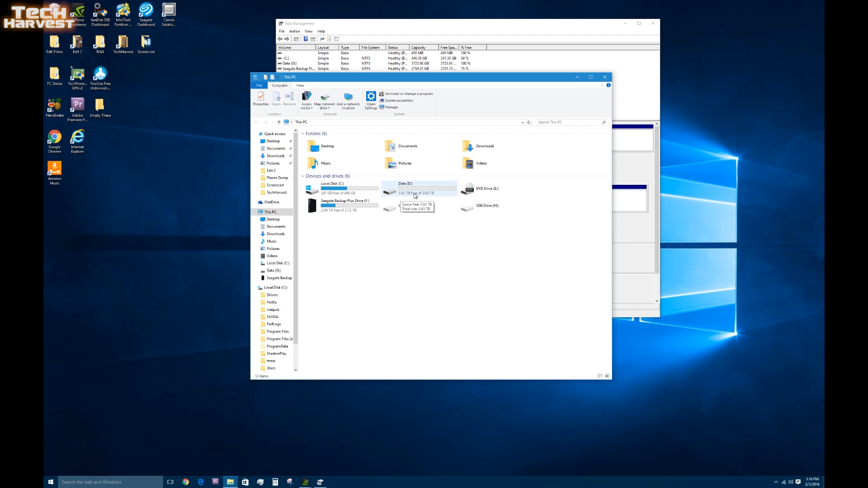
mouse_move(431, 197)
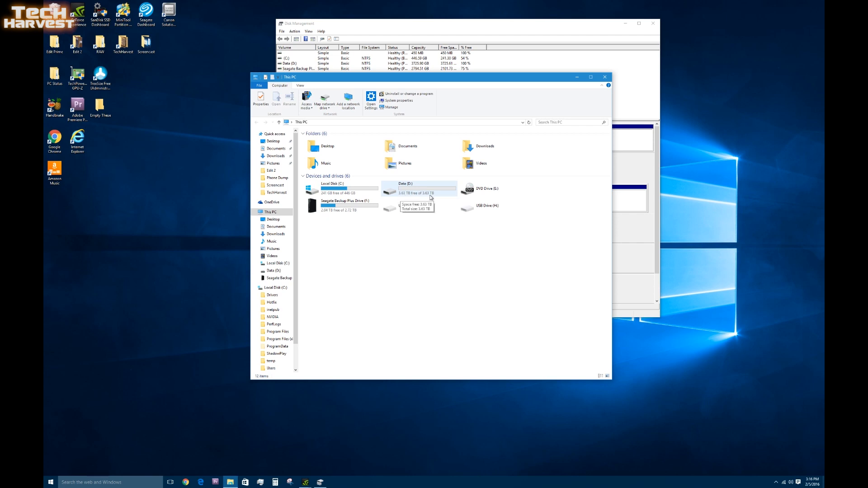
mouse_move(432, 190)
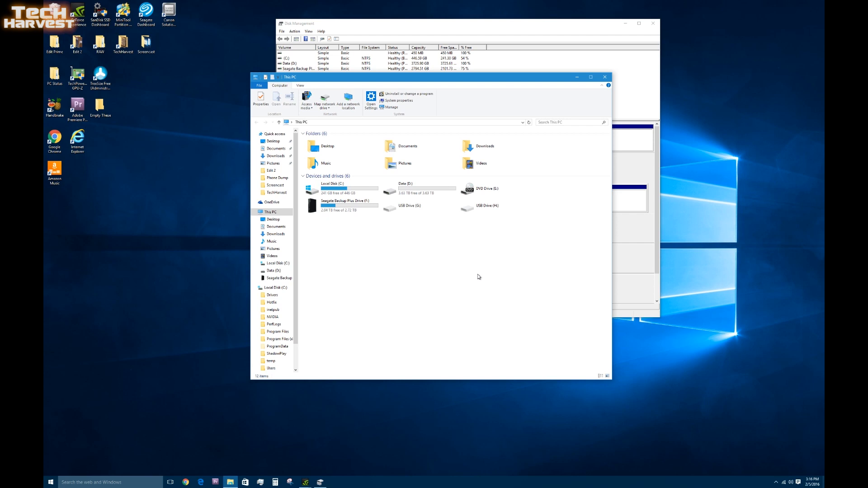
mouse_move(517, 271)
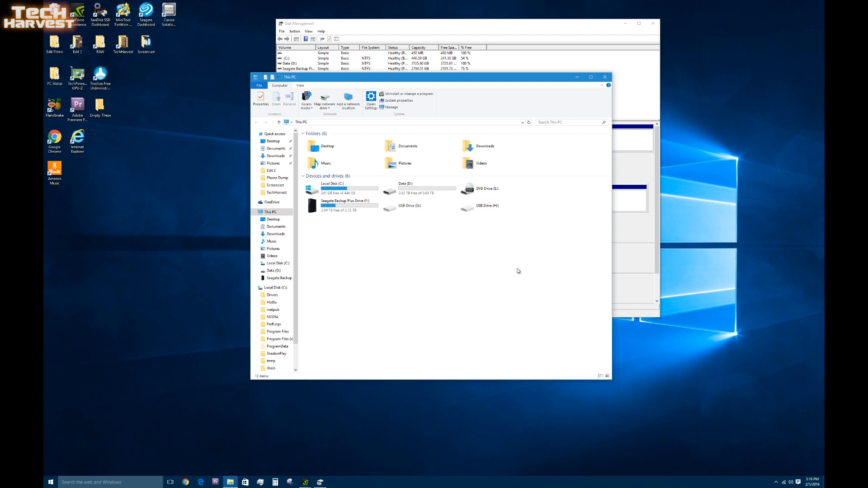
mouse_move(586, 271)
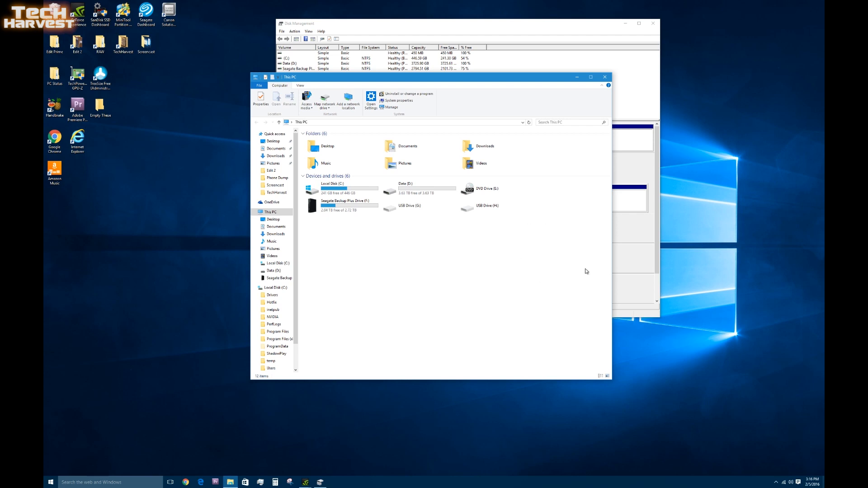